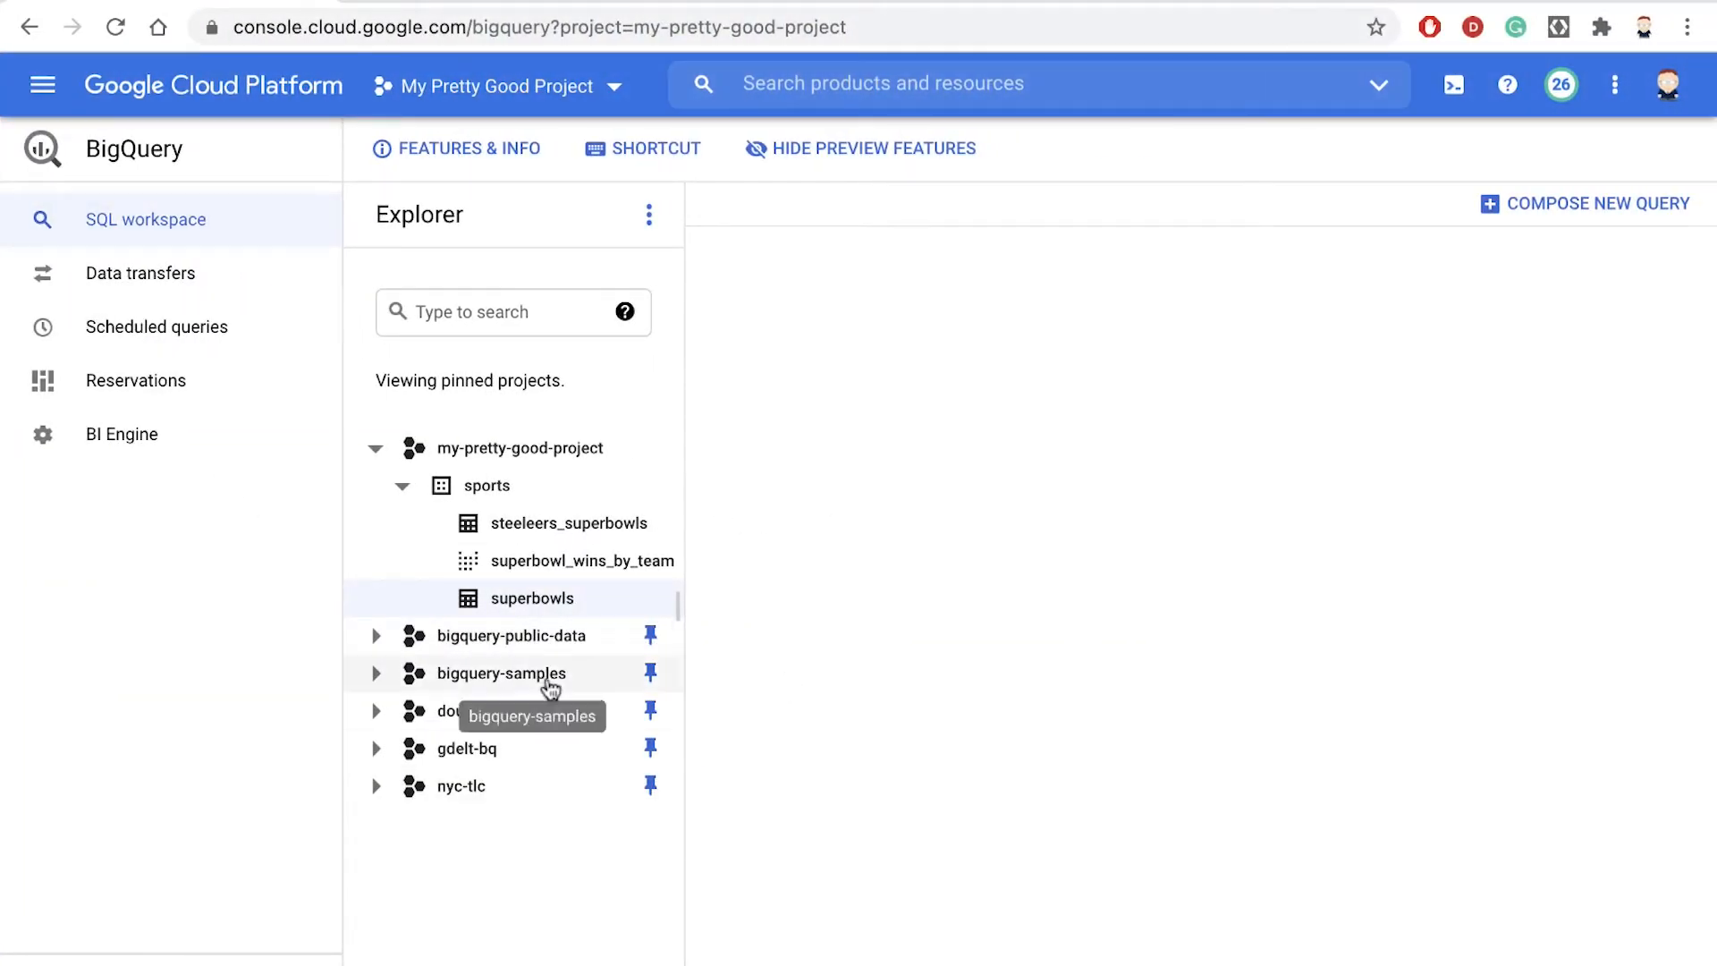
{"action": "mouse_move", "coordinate": [512, 606]}
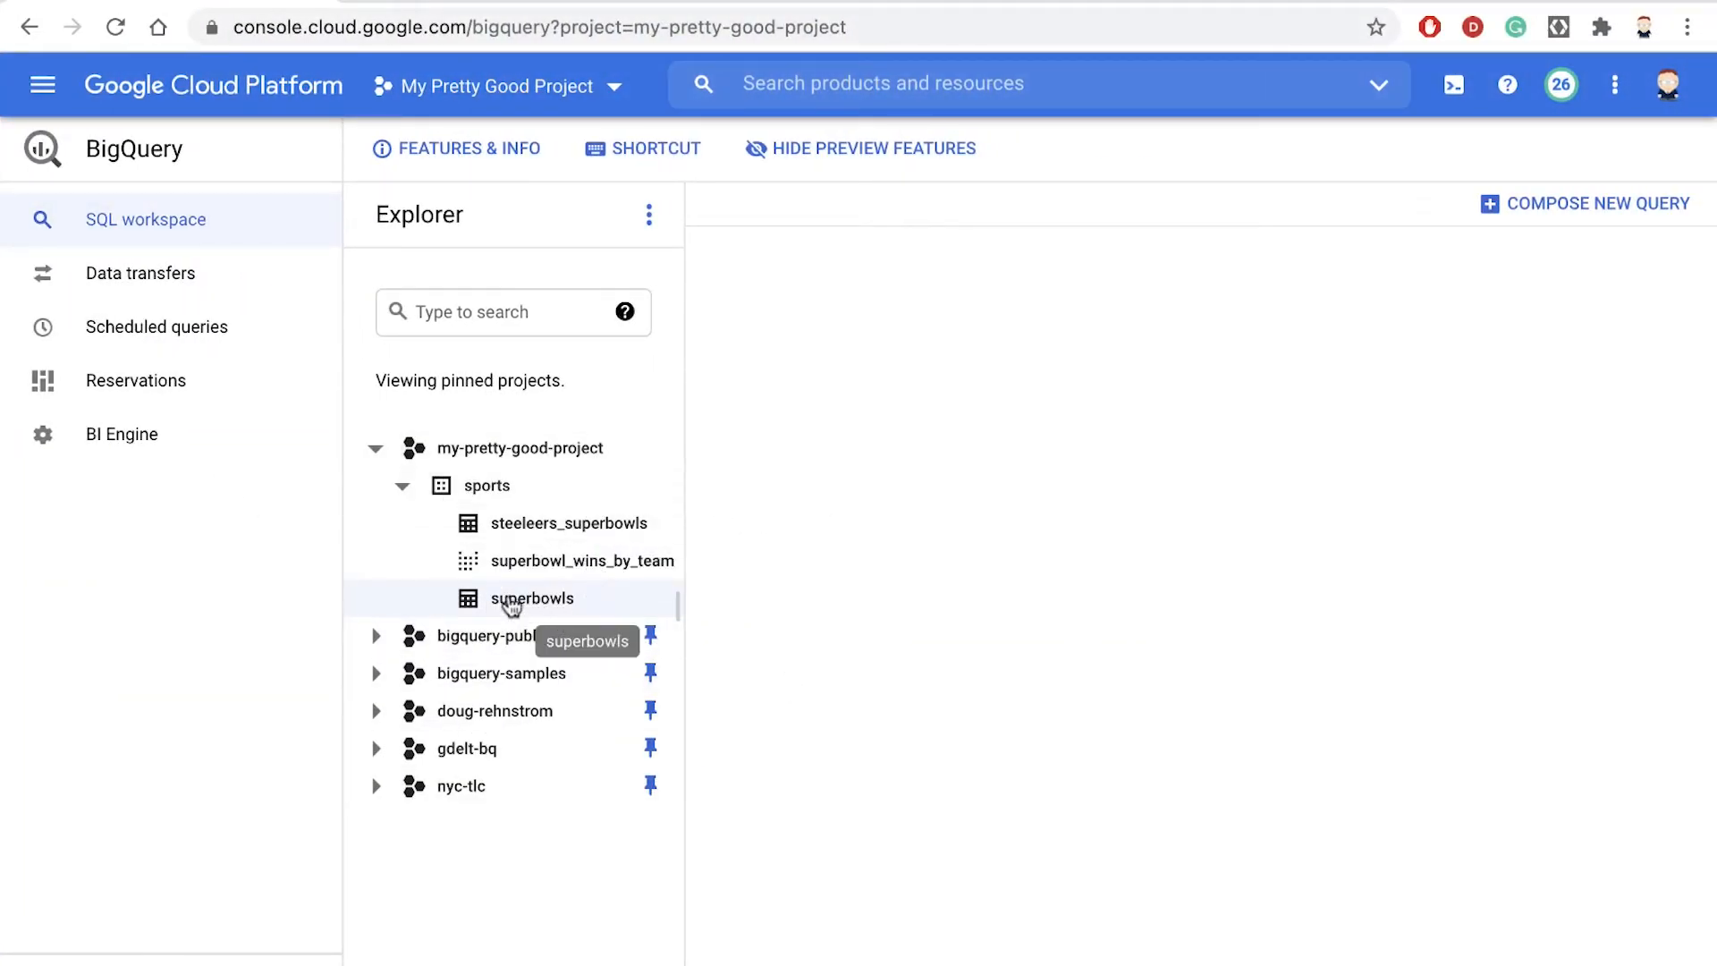
{"action": "mouse_move", "coordinate": [553, 606]}
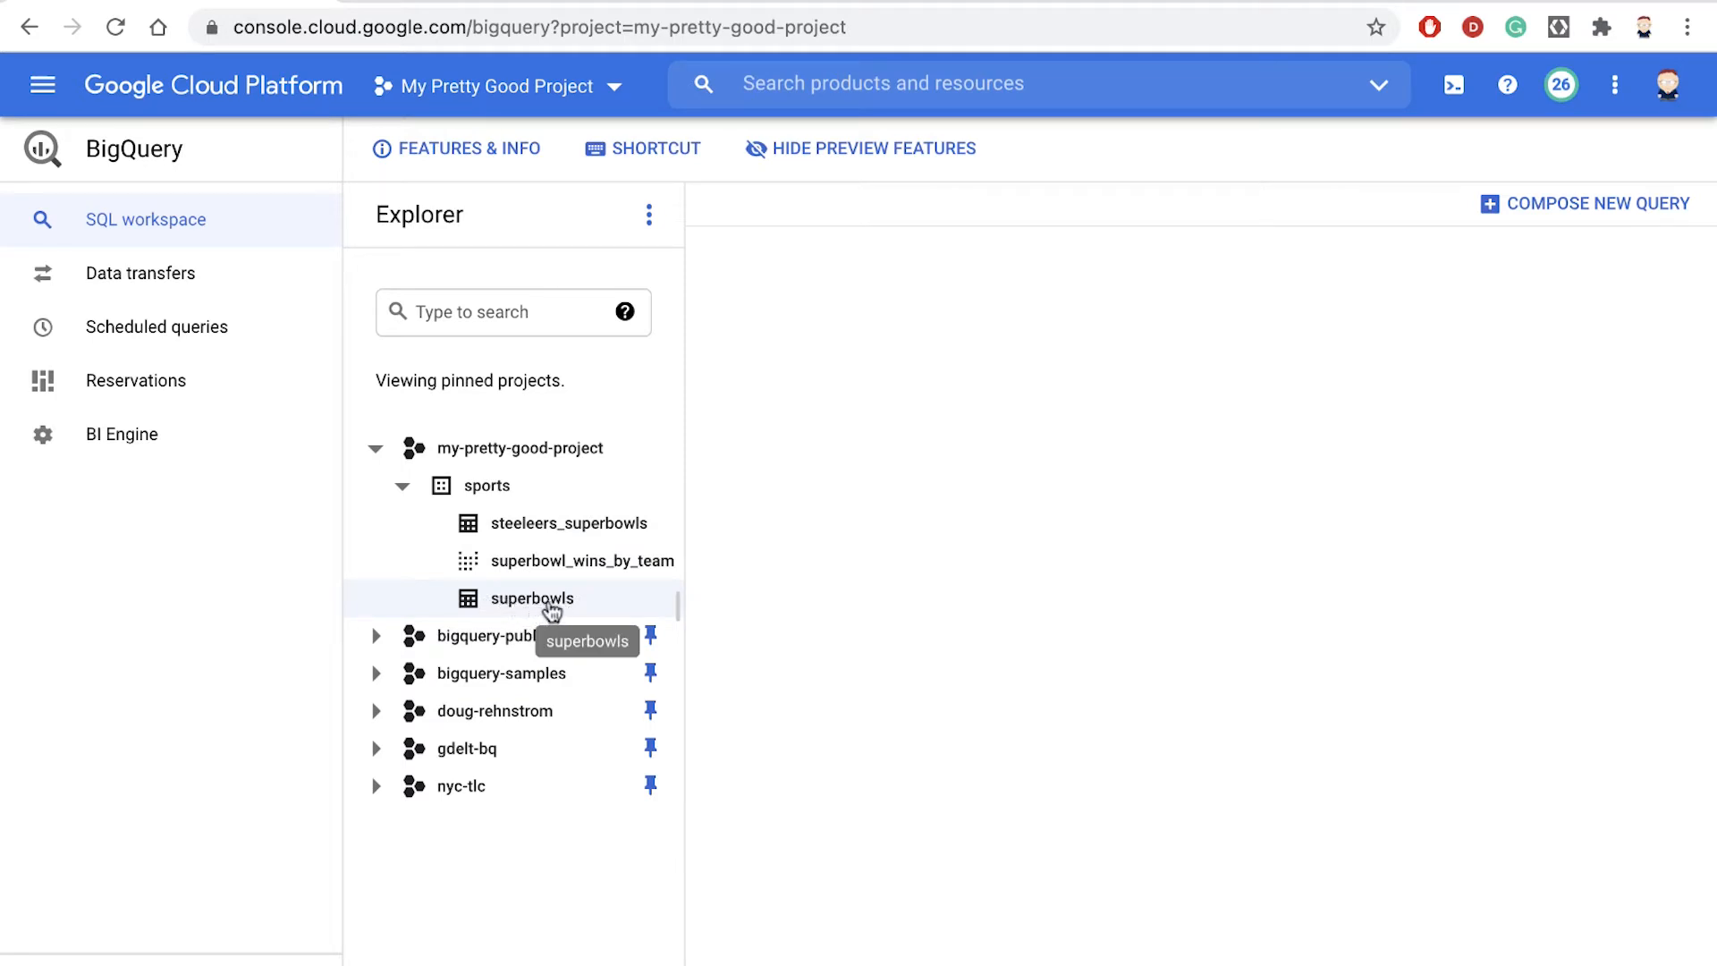
{"action": "mouse_move", "coordinate": [574, 578]}
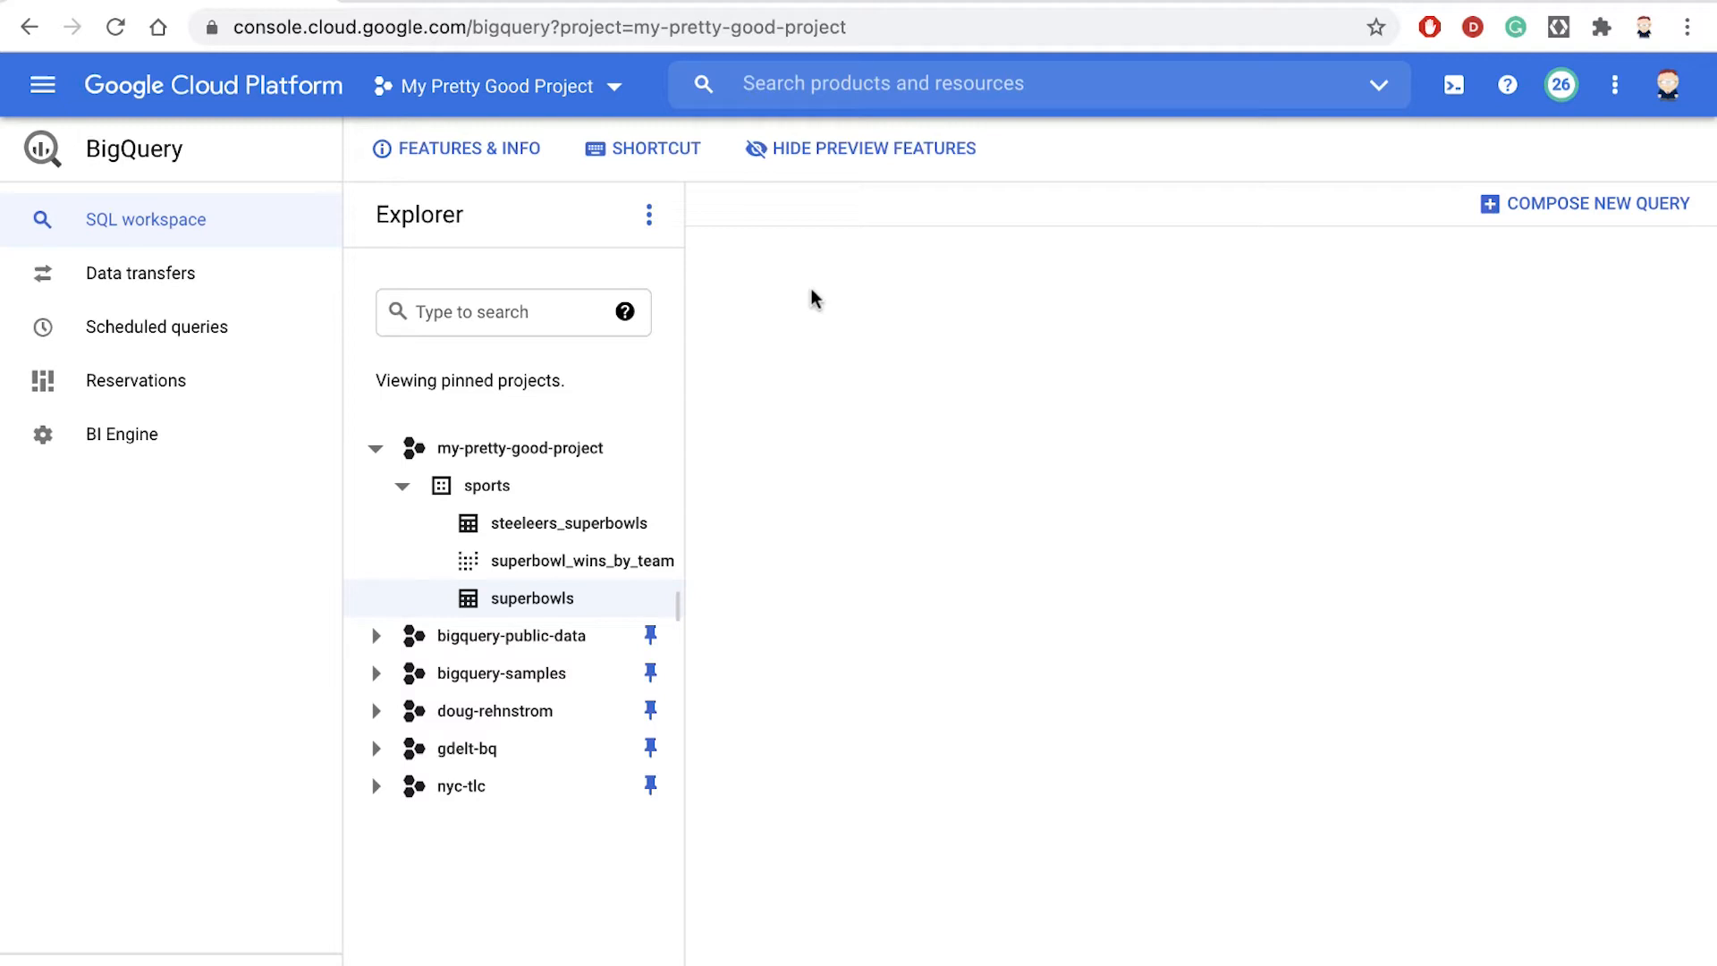
{"action": "mouse_move", "coordinate": [515, 598]}
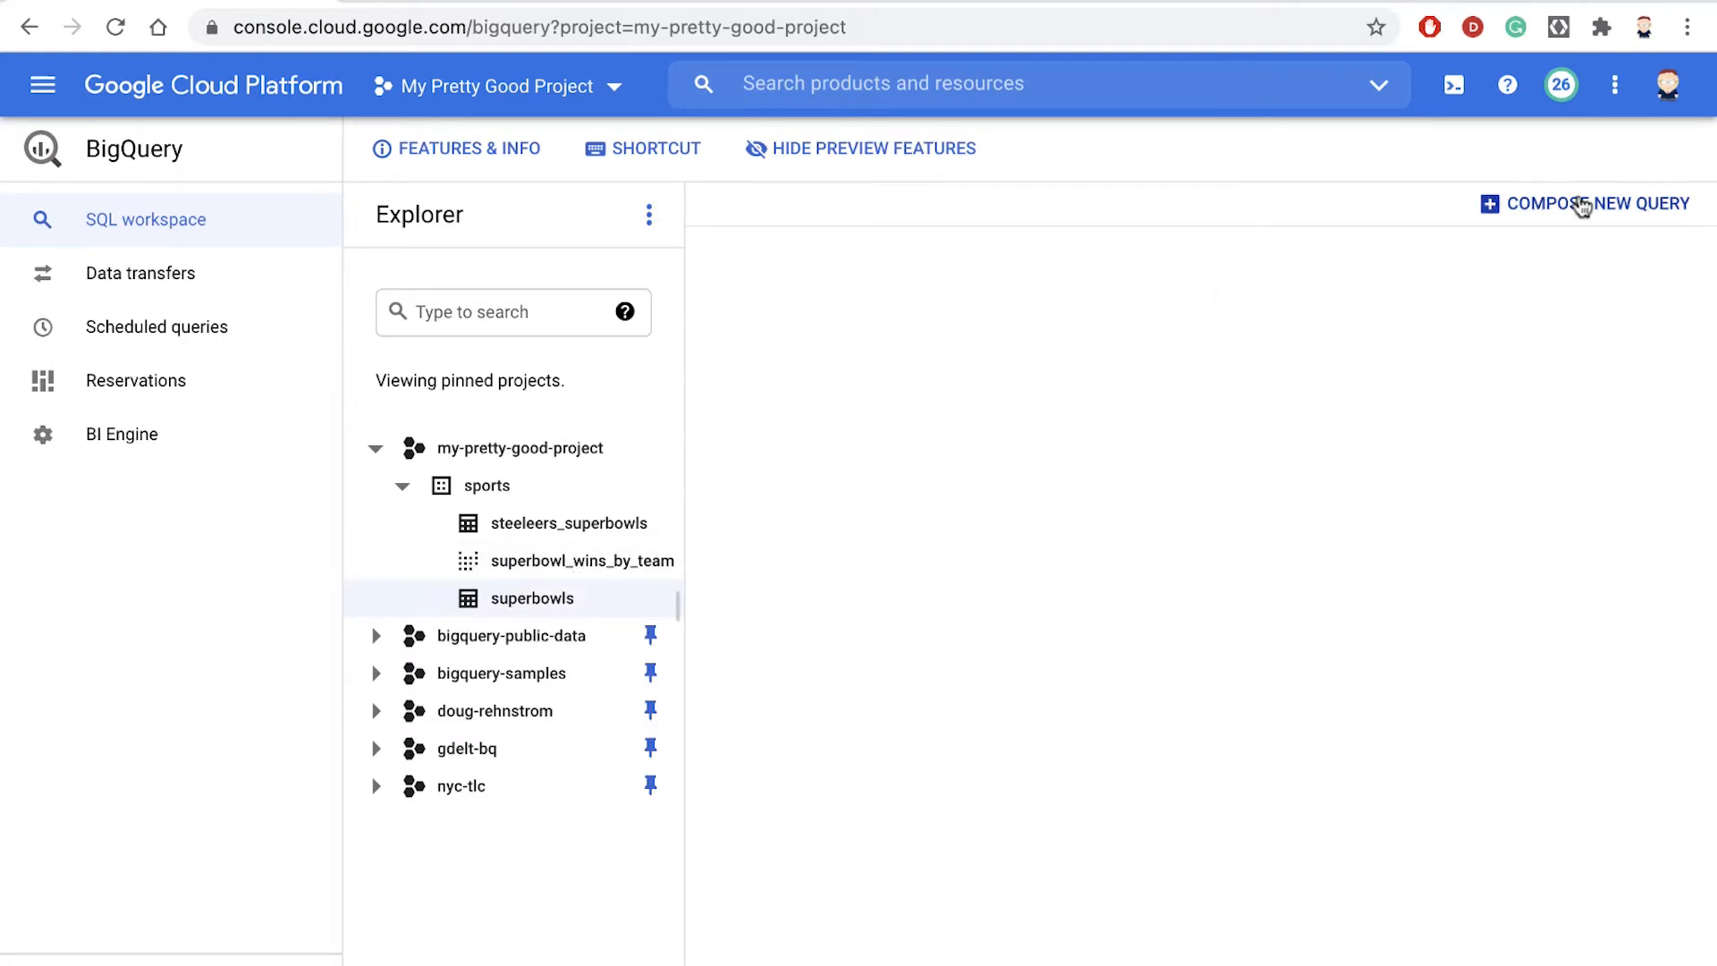
Start a new query with SELECT * FROM the sports.superbowls table via autocomplete.
{"action": "left_click", "coordinate": [1594, 204]}
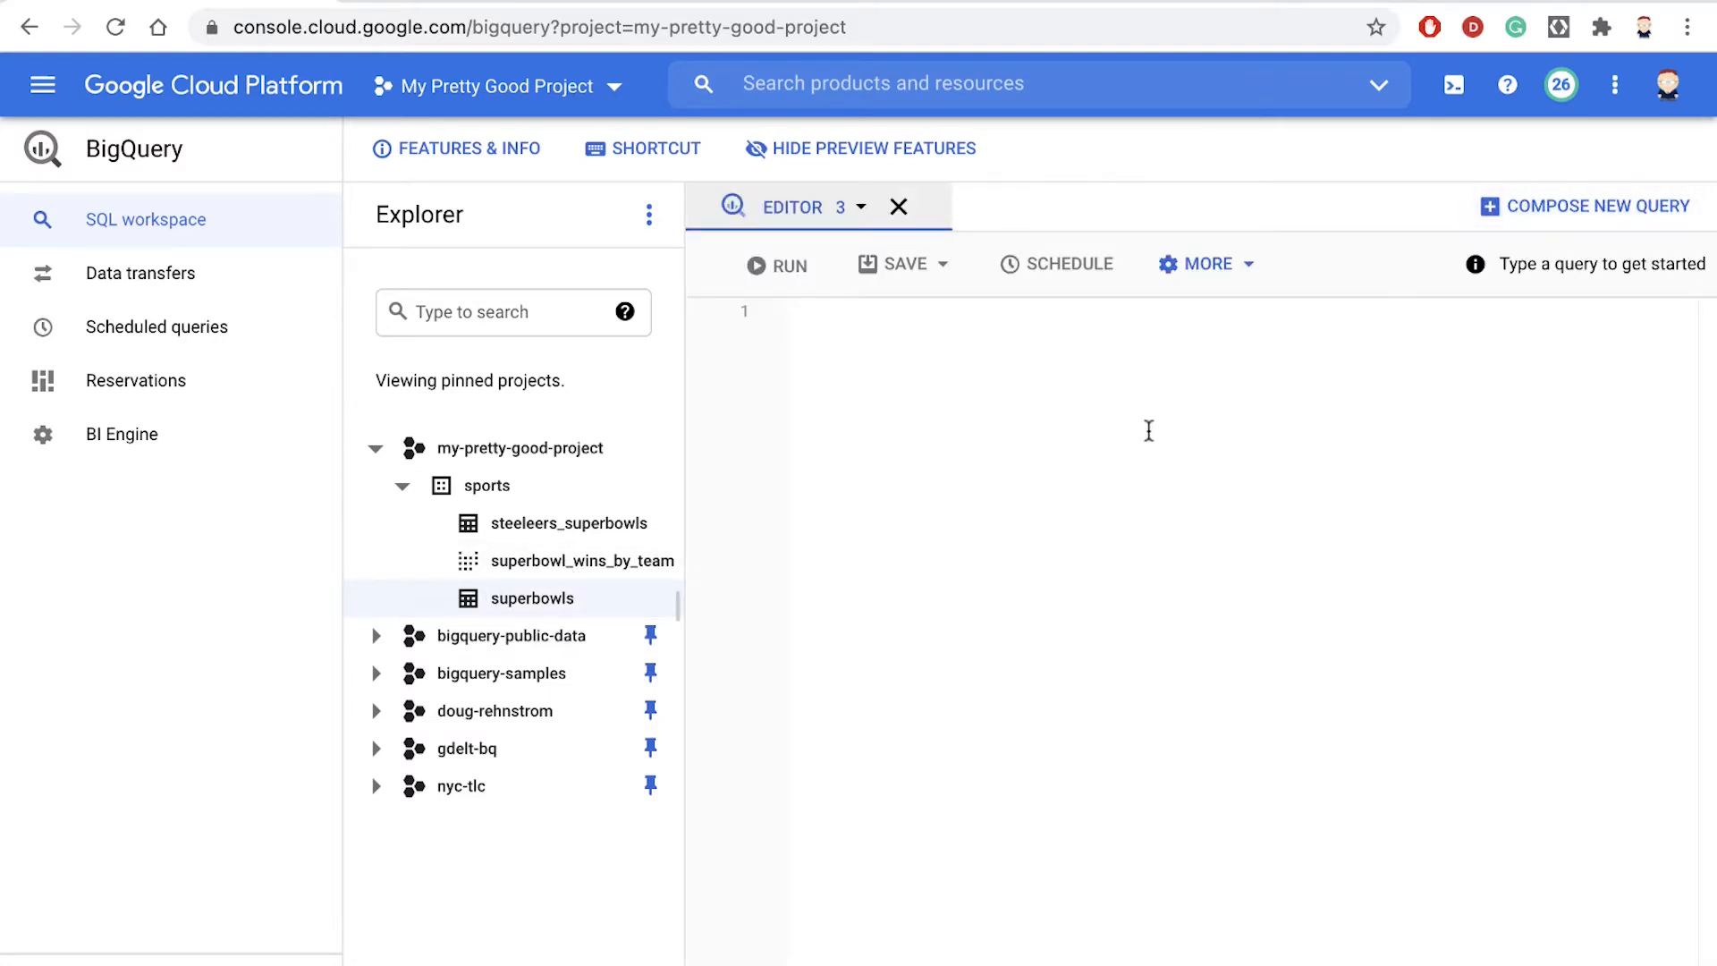
{"action": "type", "text": "SE"}
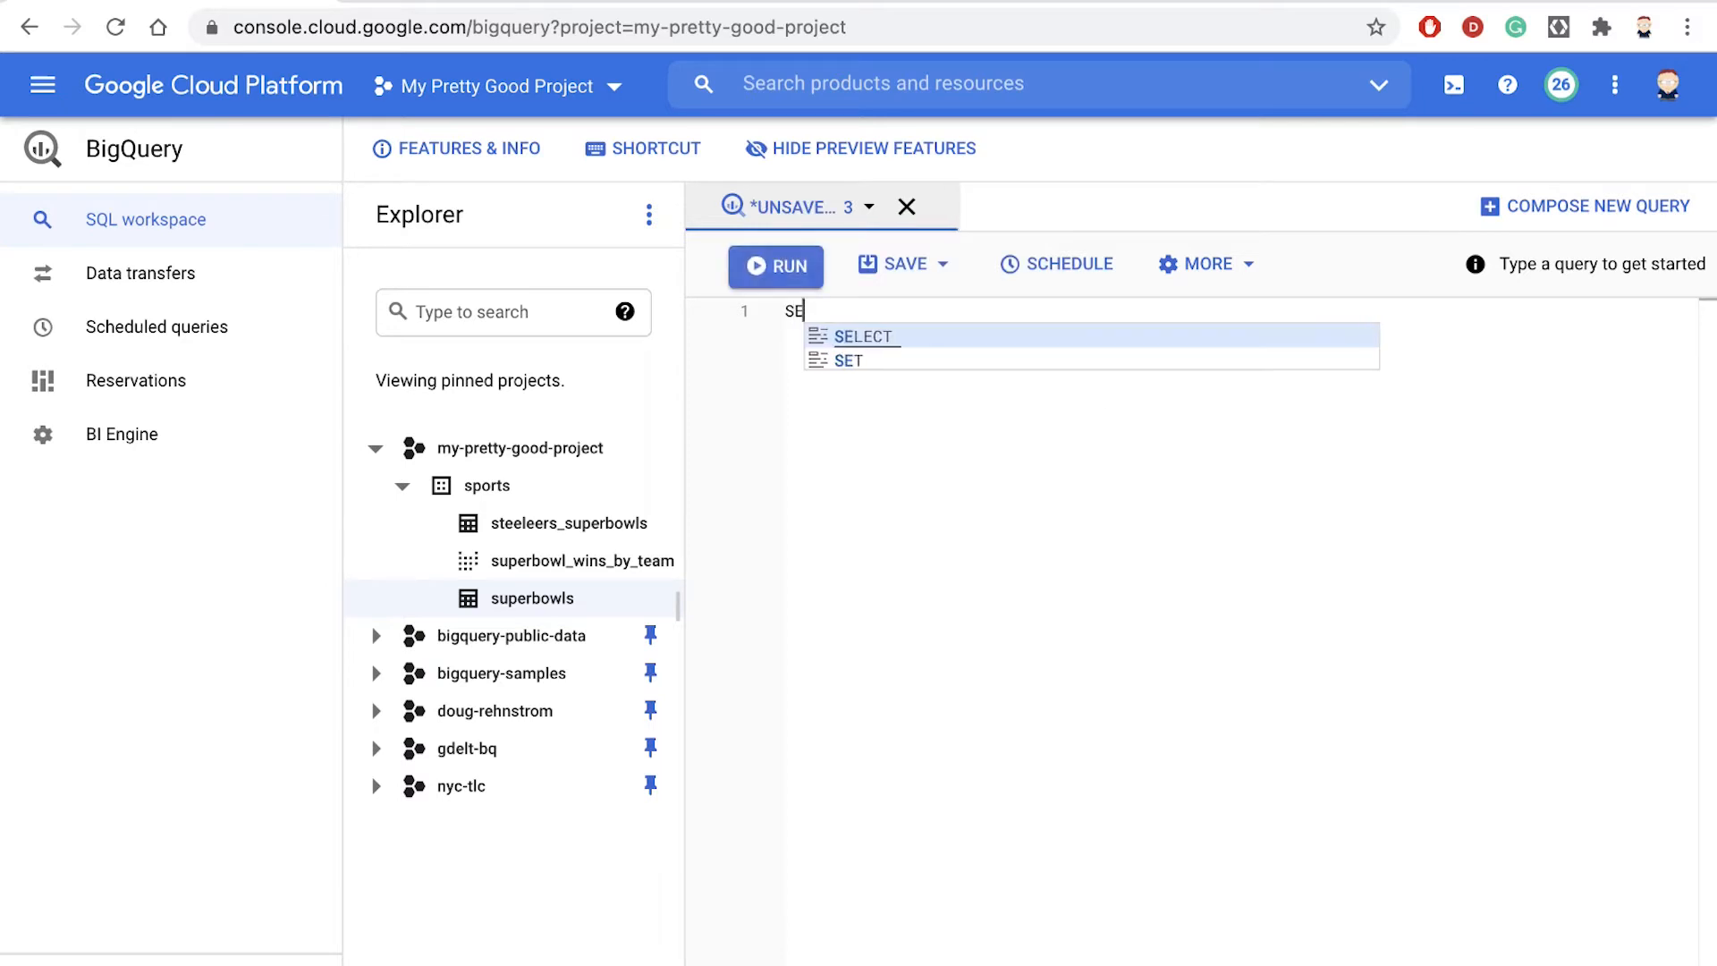
{"action": "type", "text": "LE"}
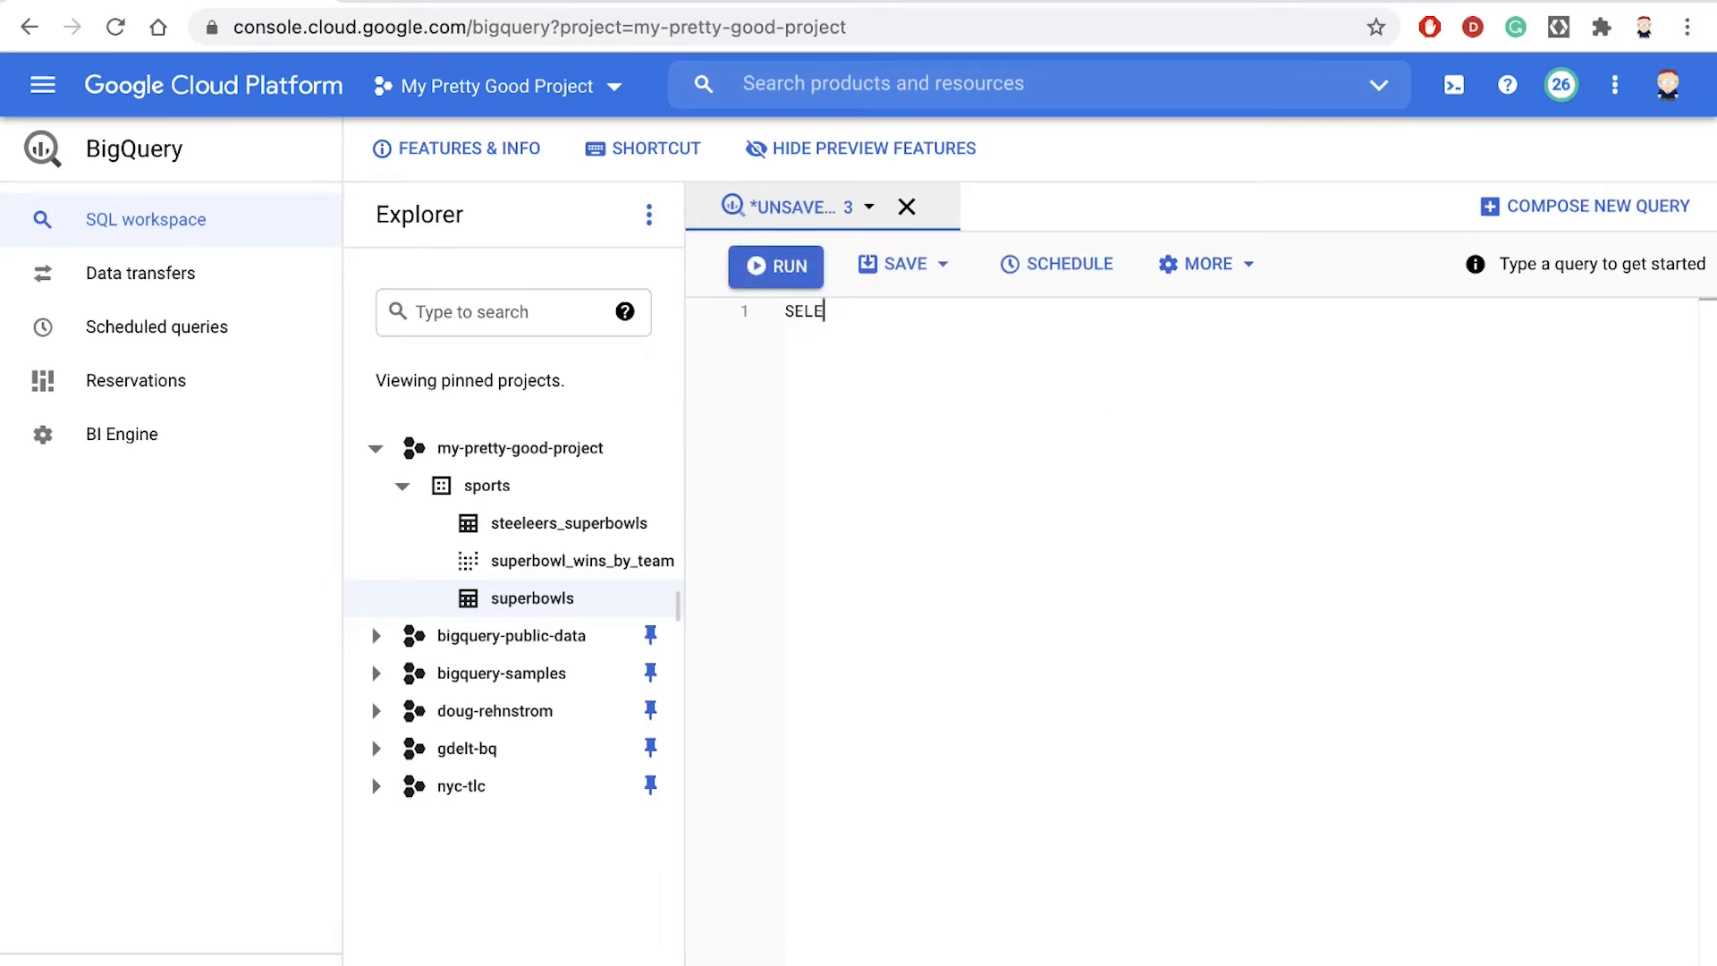
{"action": "type", "text": "CT *"}
{"action": "type", "text": "FROM"}
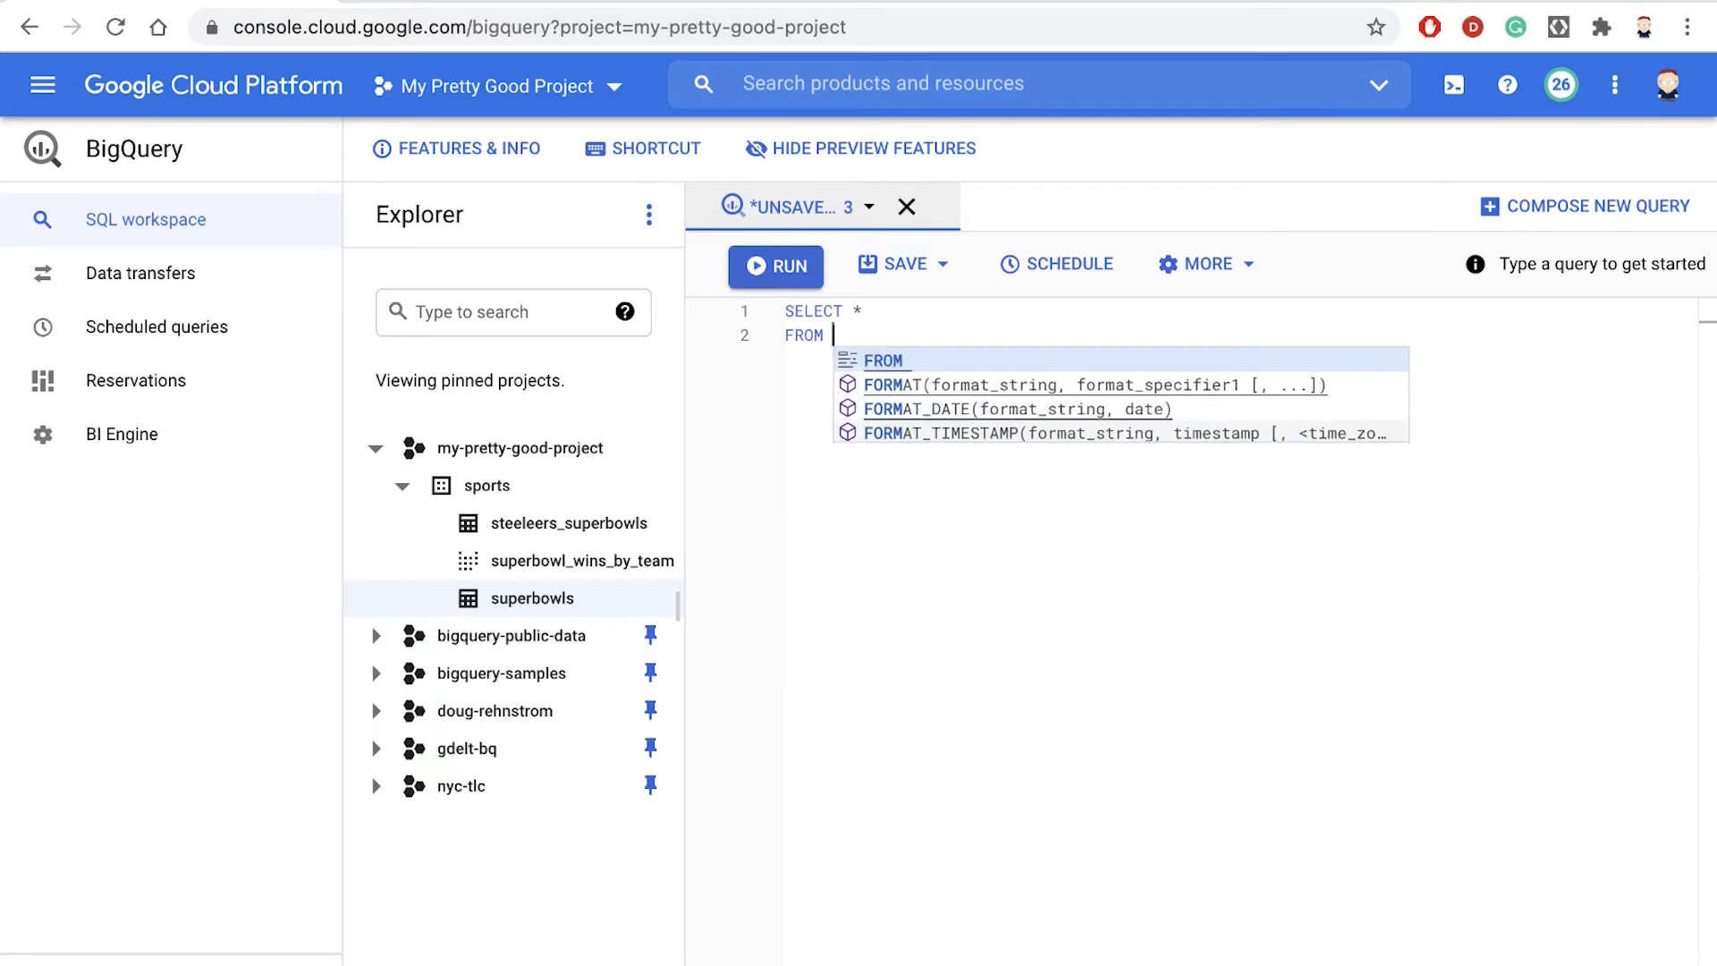
{"action": "type", "text": "spo"}
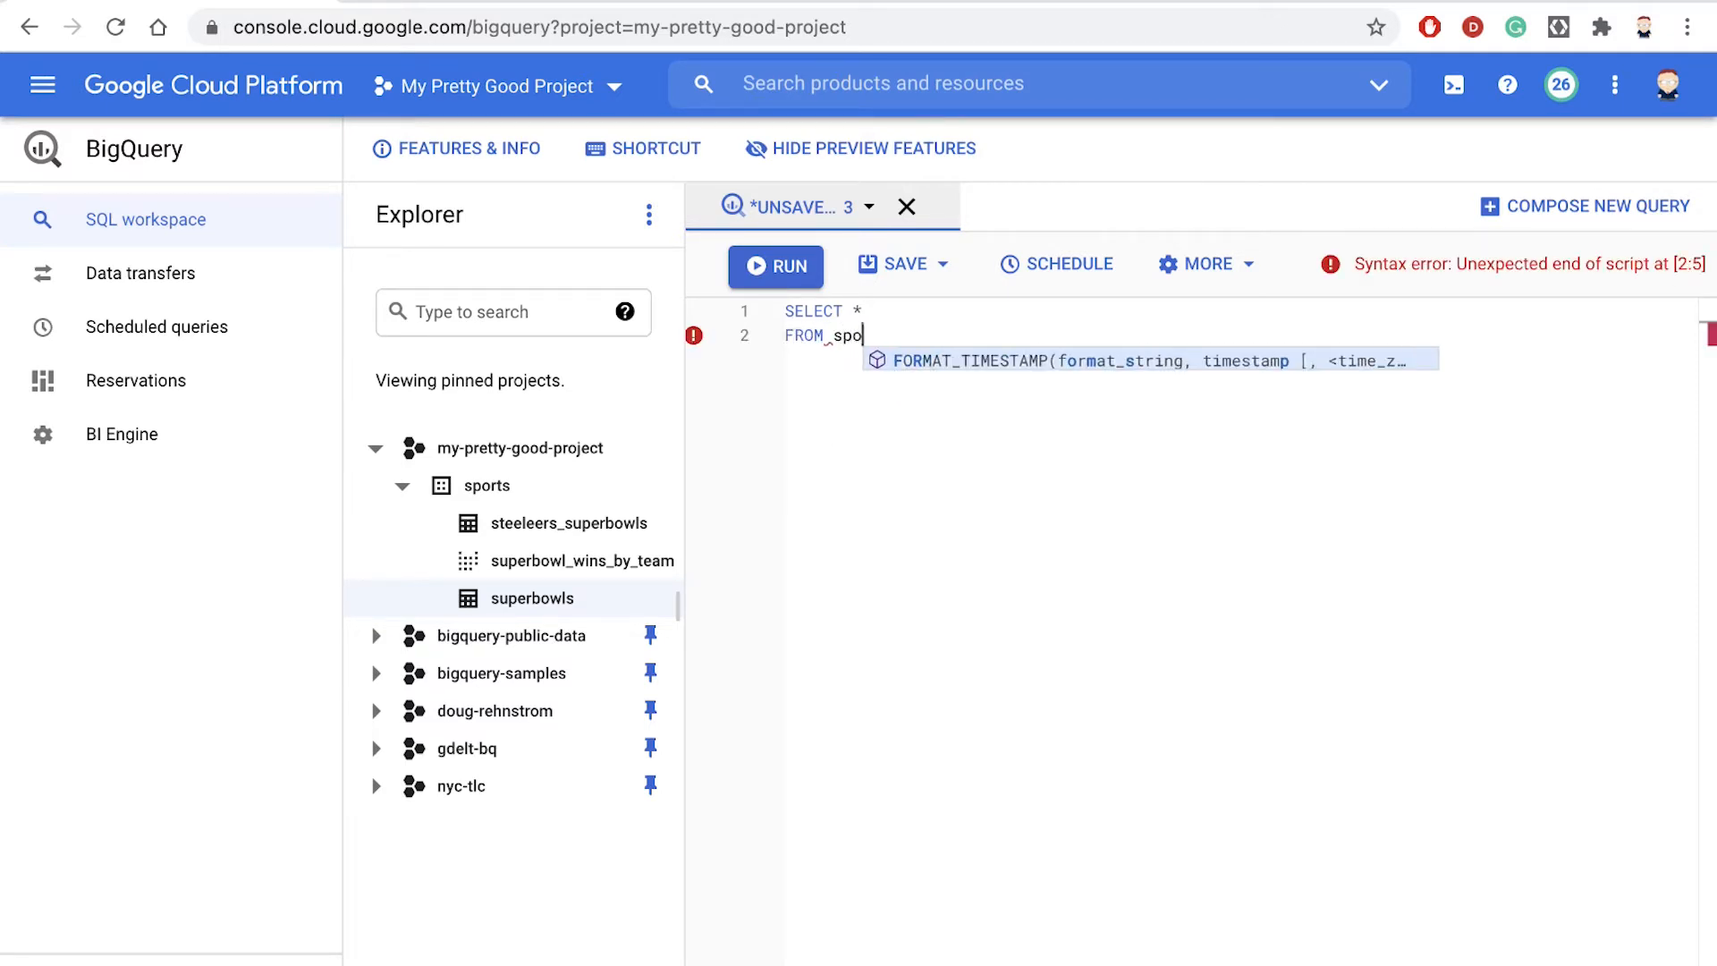
{"action": "type", "text": "rts.superb"}
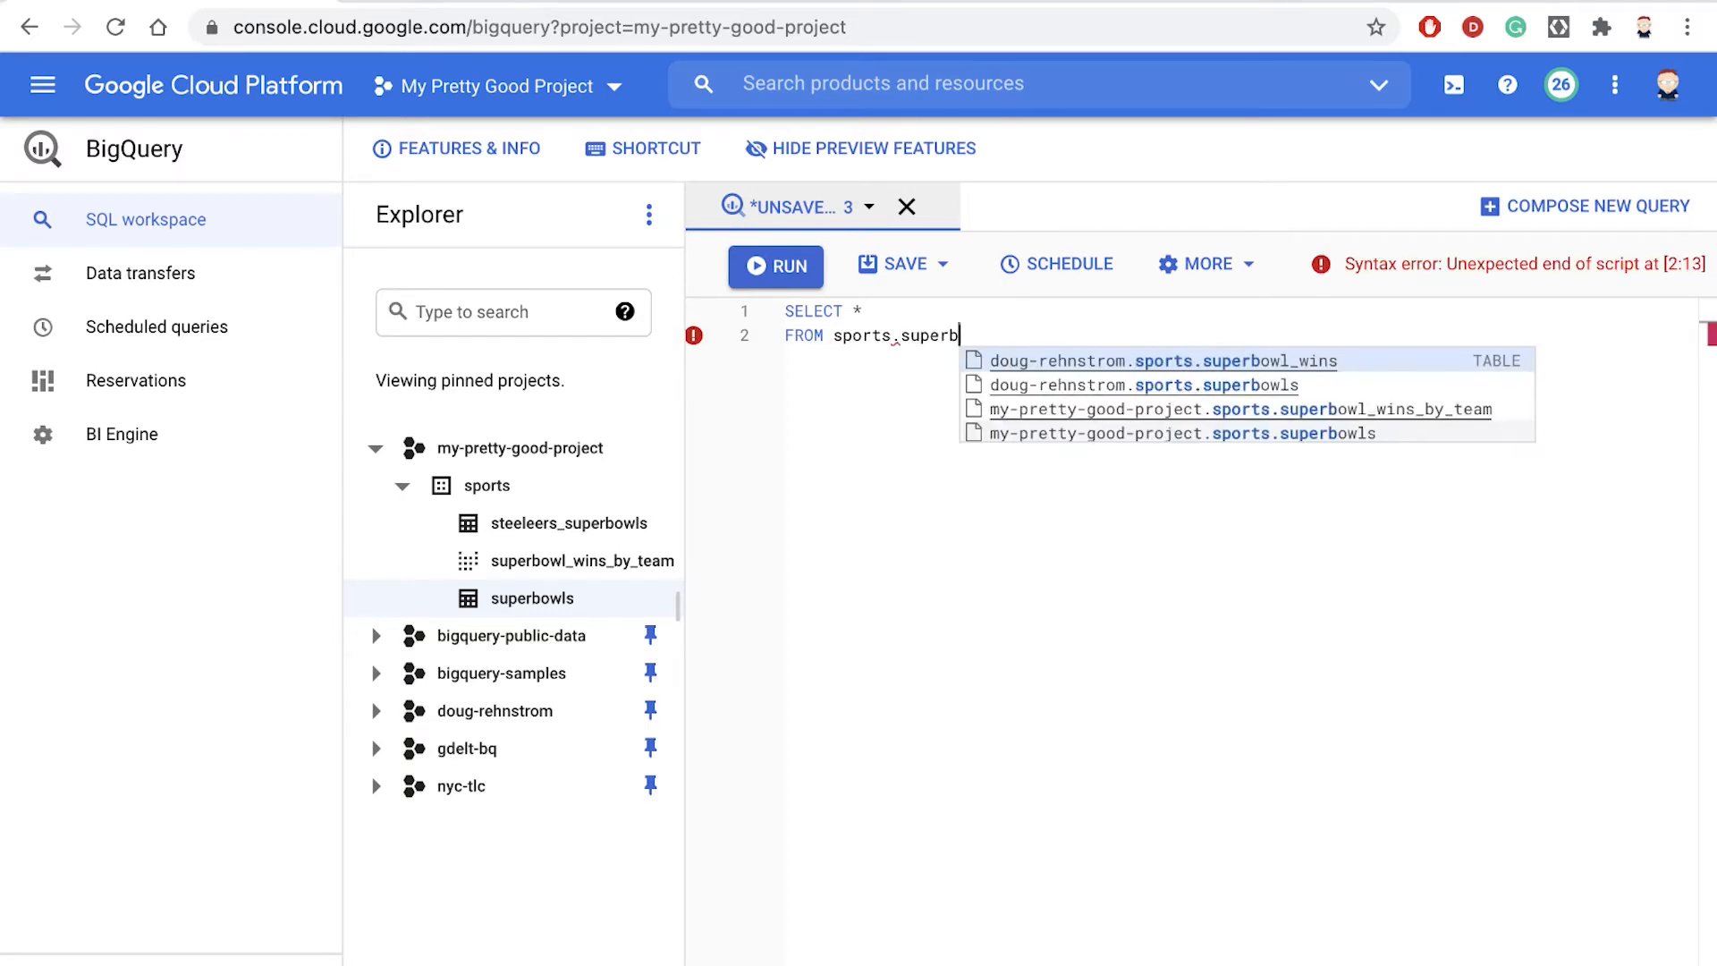
{"action": "type", "text": "owls"}
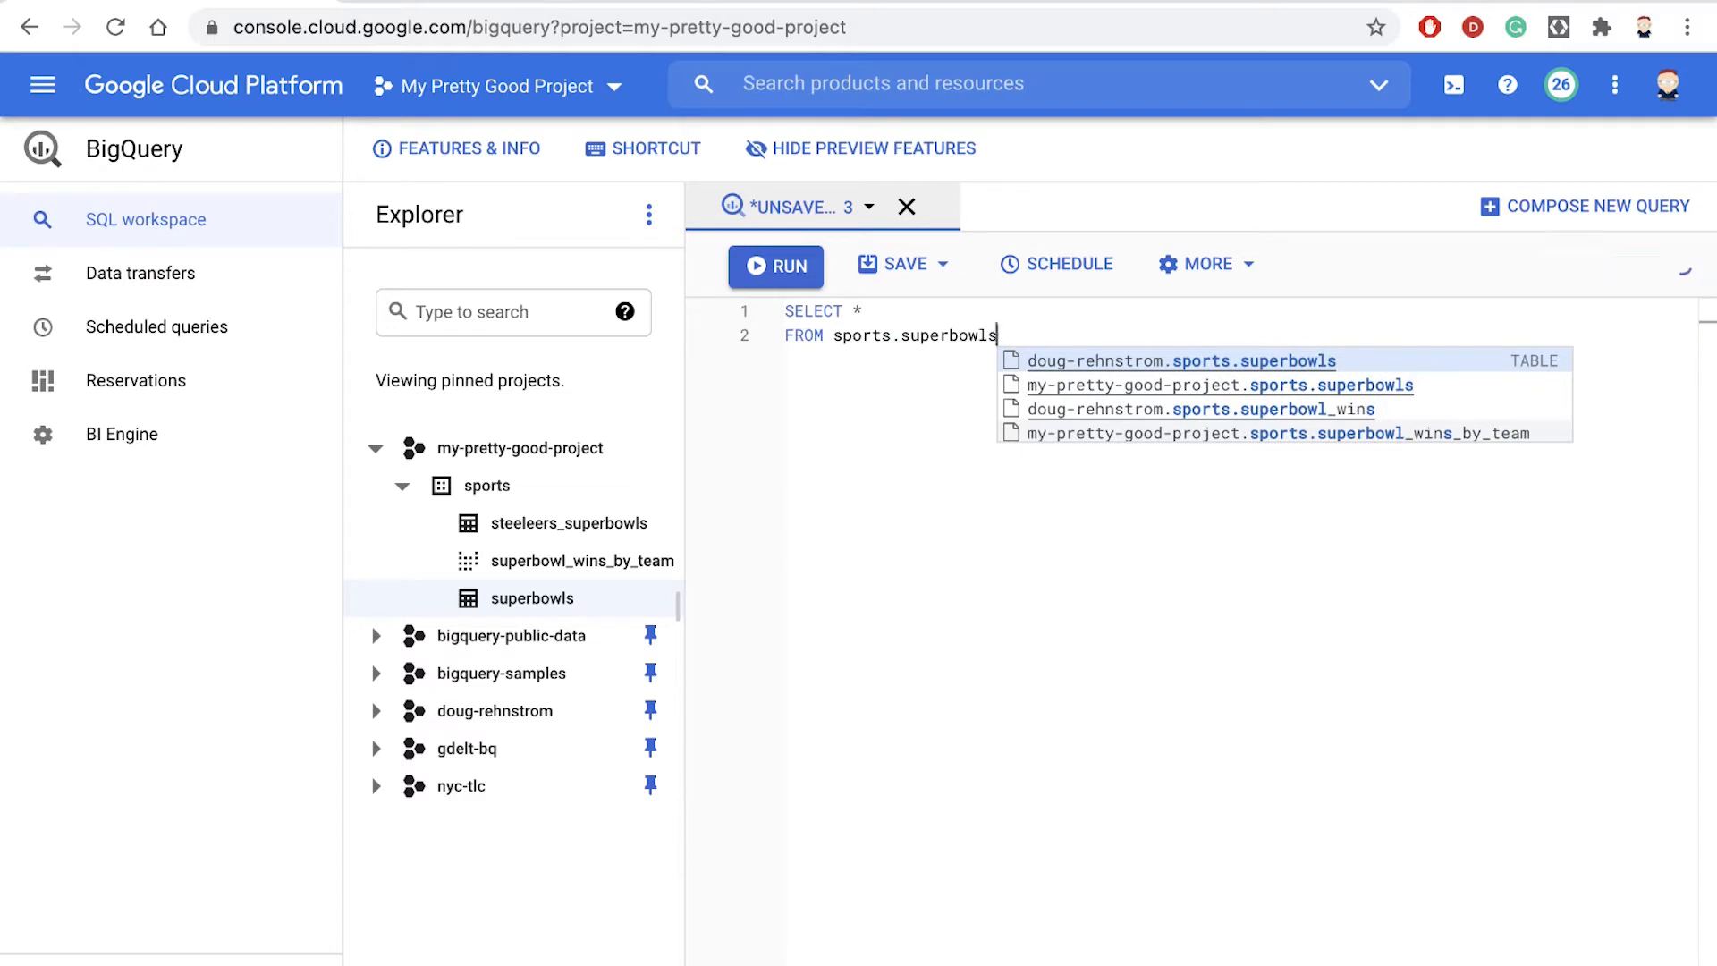
{"action": "left_click", "coordinate": [1181, 360]}
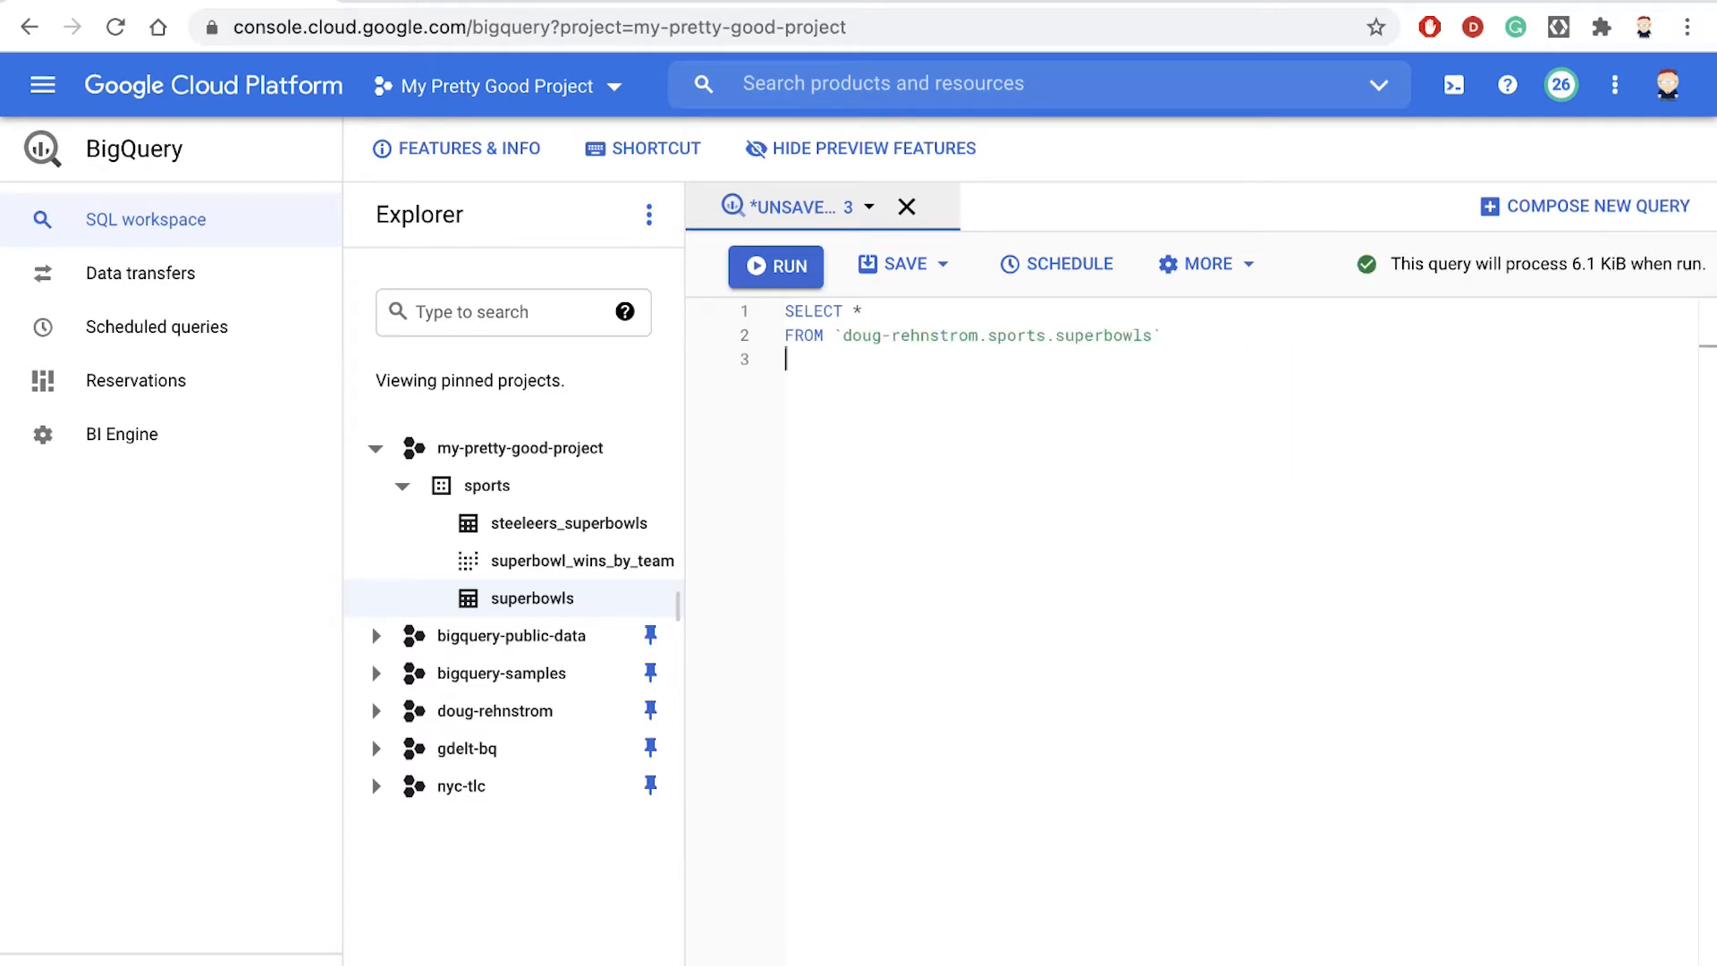
Add a JOIN to the superbowl_wins_by_team table and begin the ON clause.
{"action": "type", "text": "JOIN"}
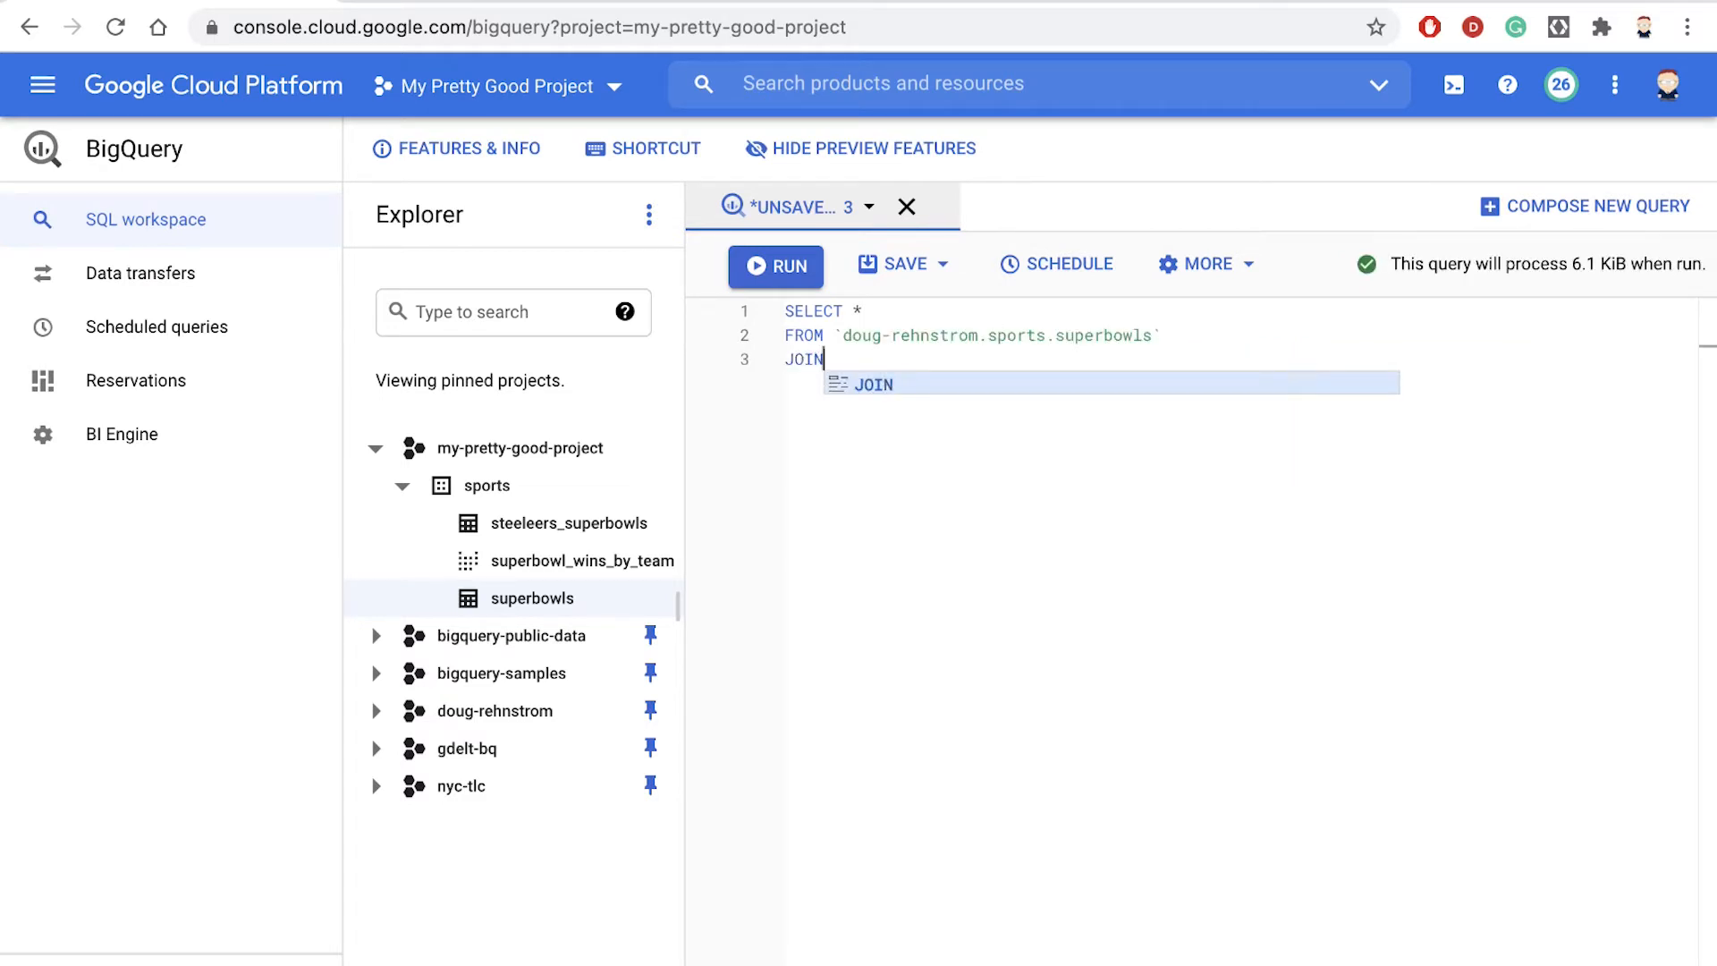
{"action": "type", "text": "sports."}
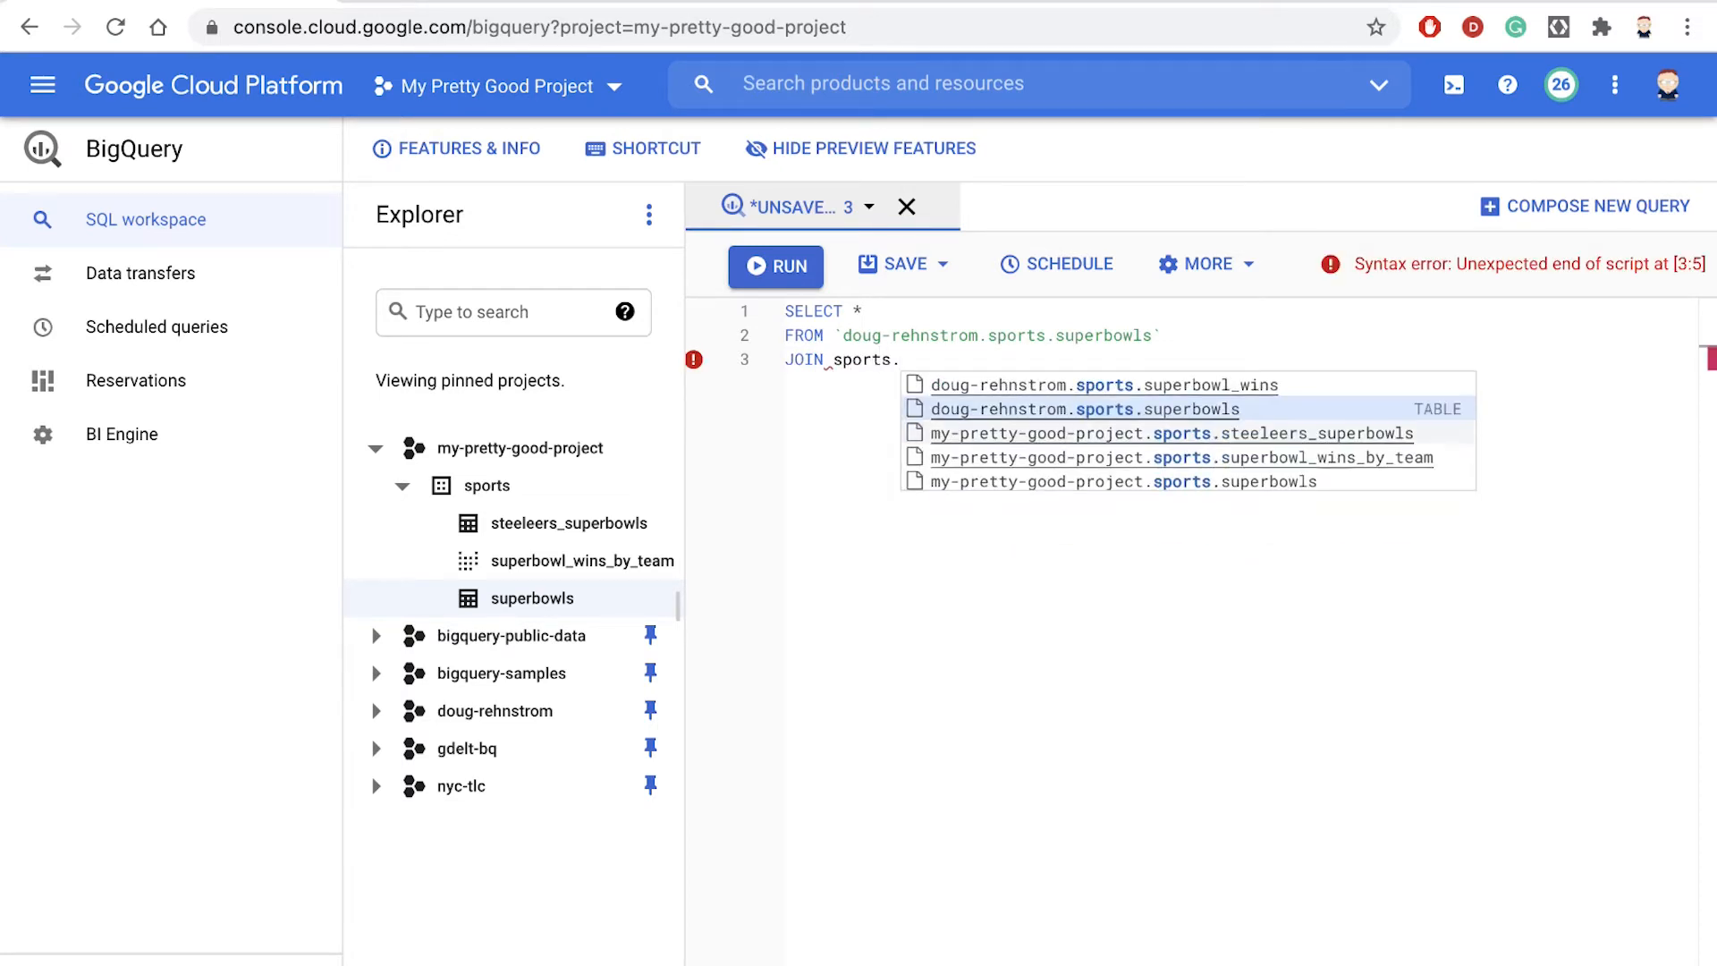
{"action": "type", "text": "su"}
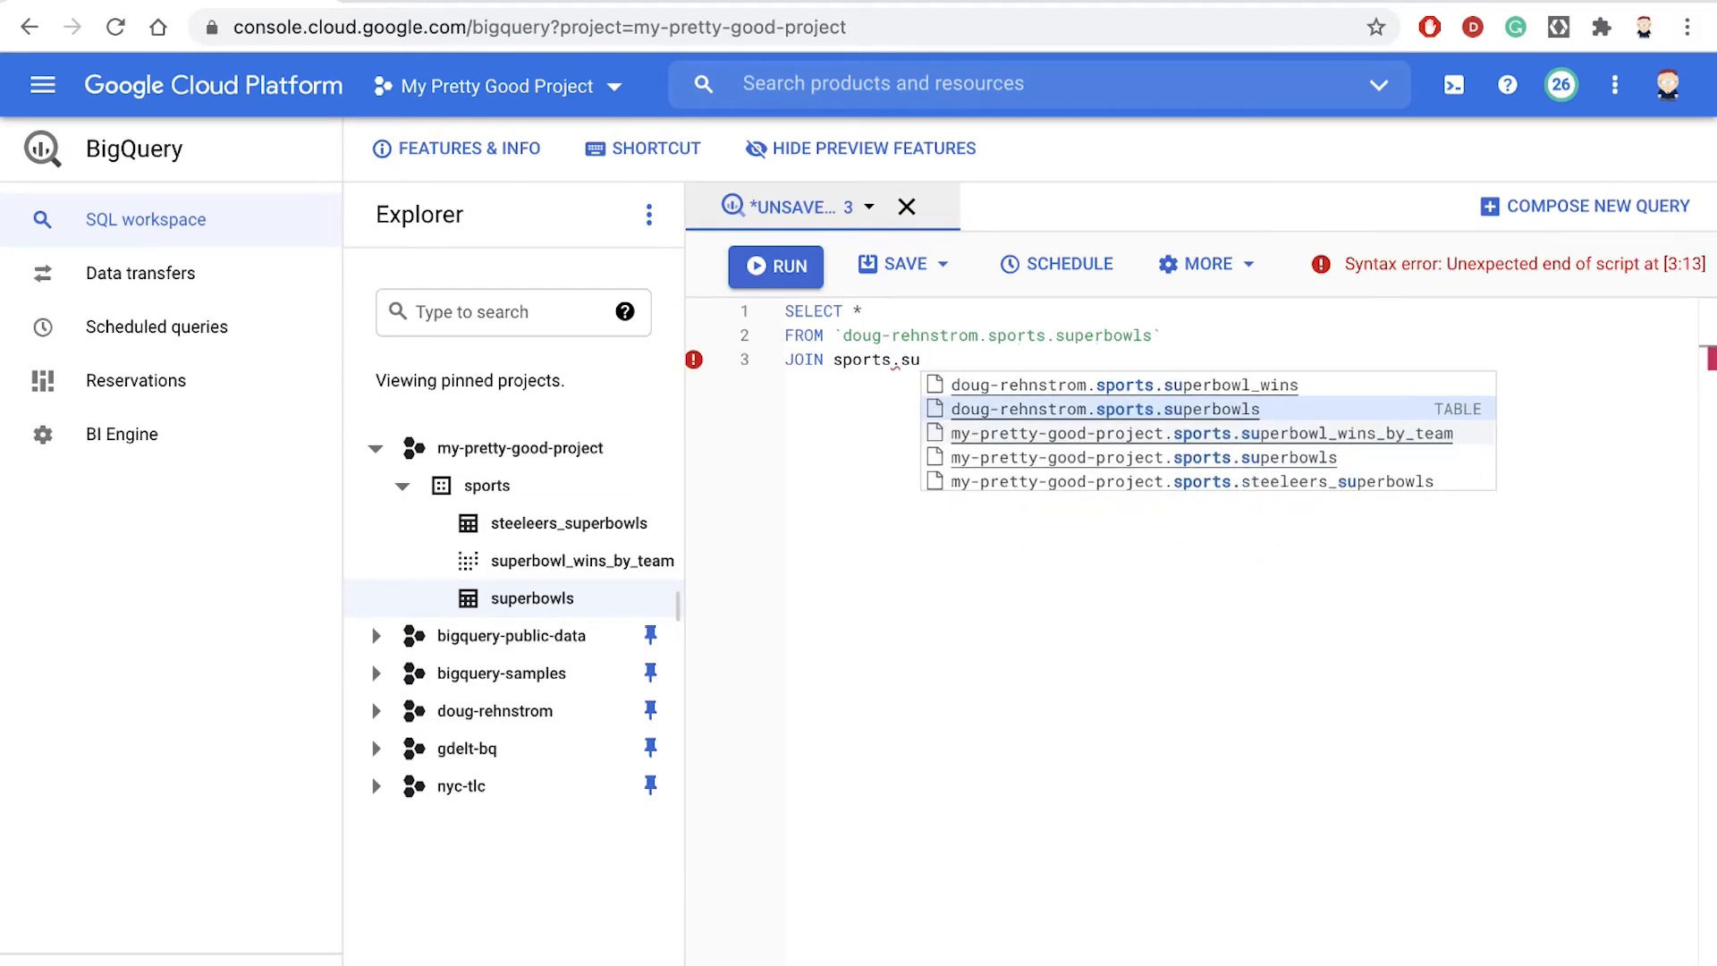
{"action": "left_click", "coordinate": [1203, 433]}
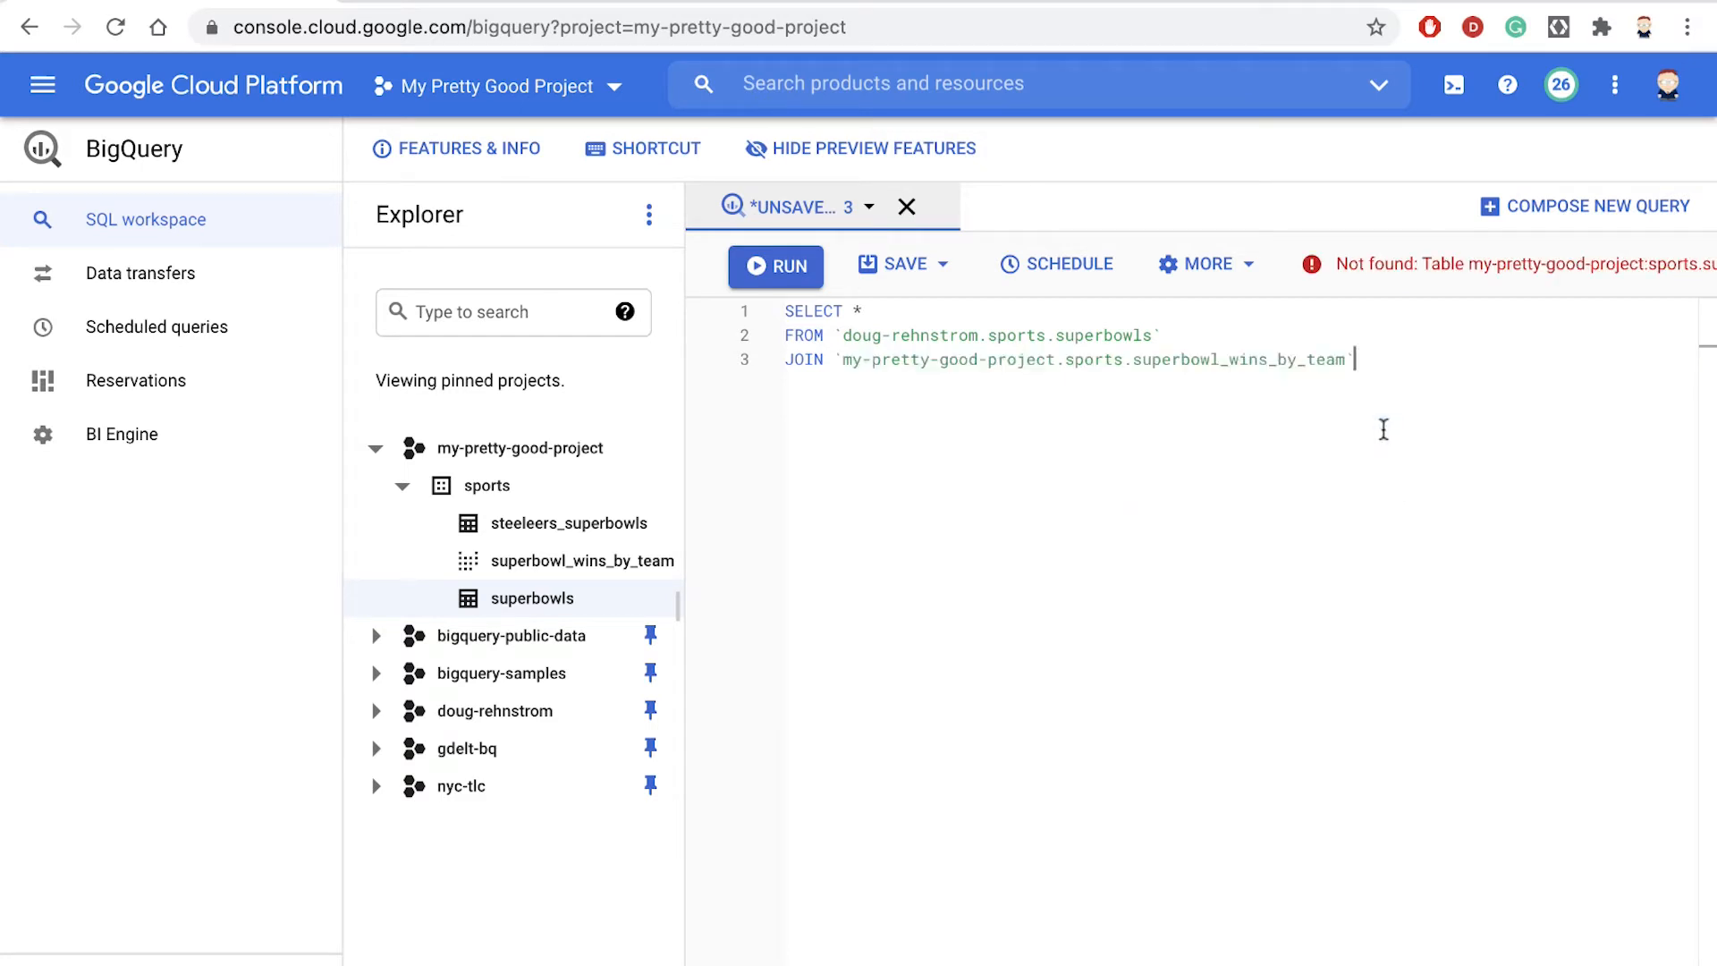
{"action": "type", "text": "ON"}
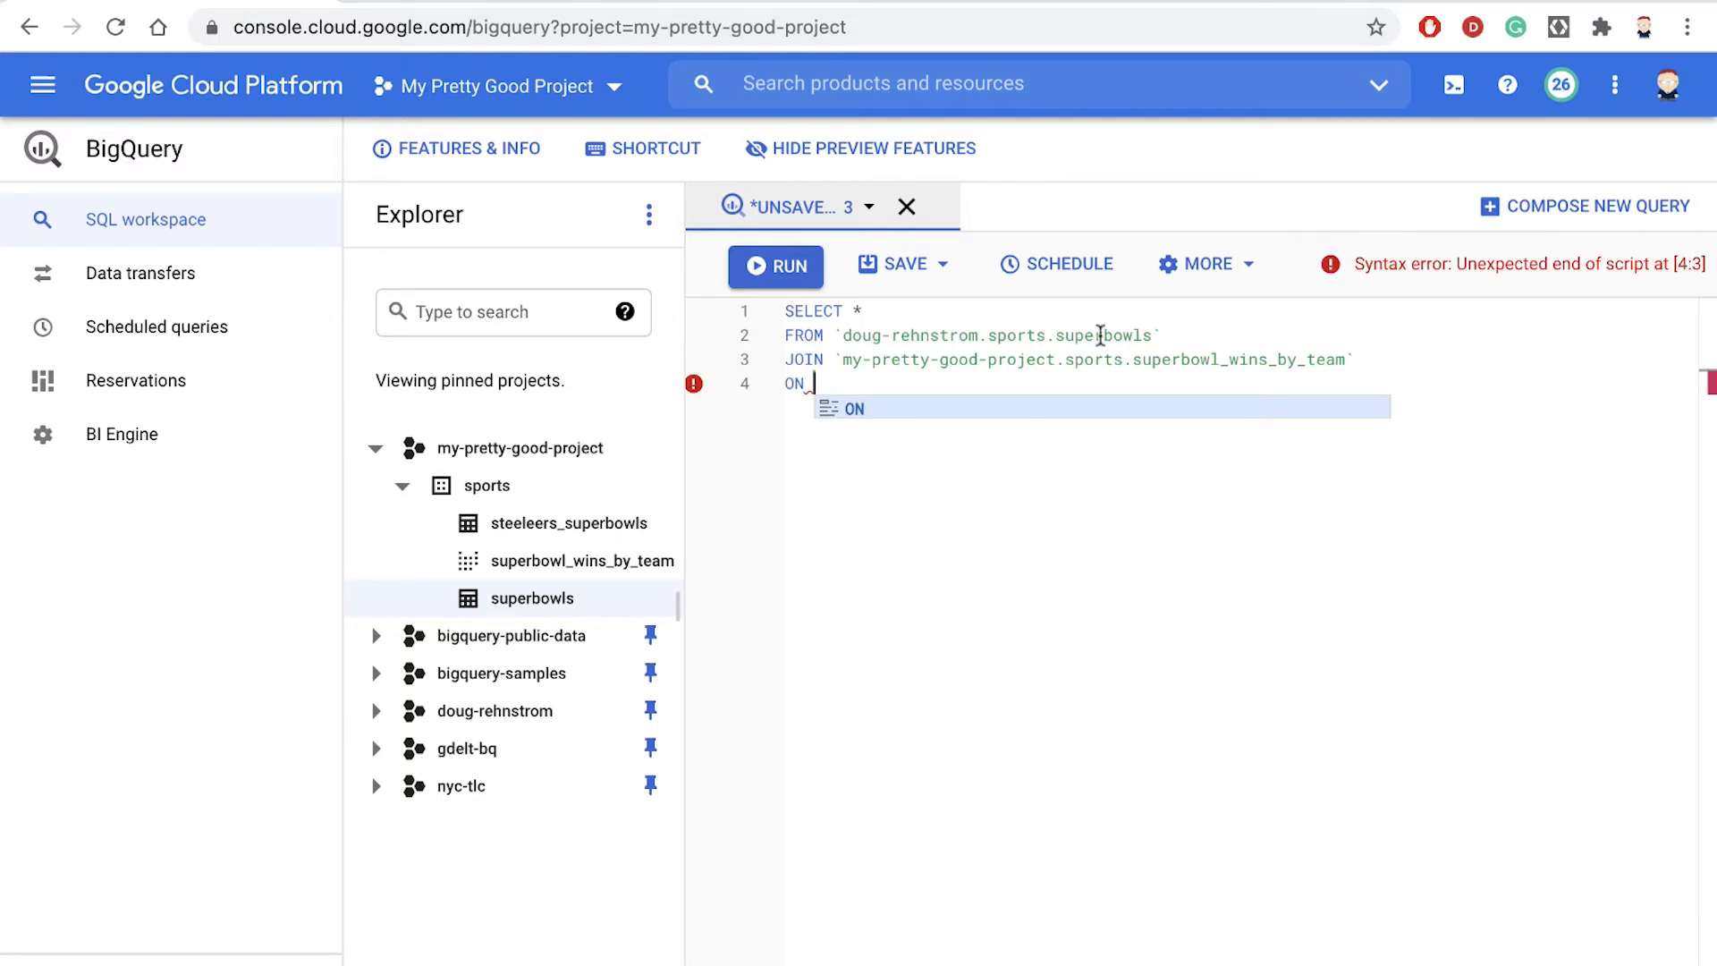
Alias the tables as a and b and join ON a.Winning_team = b.Winning_team.
{"action": "type", "text": "as"}
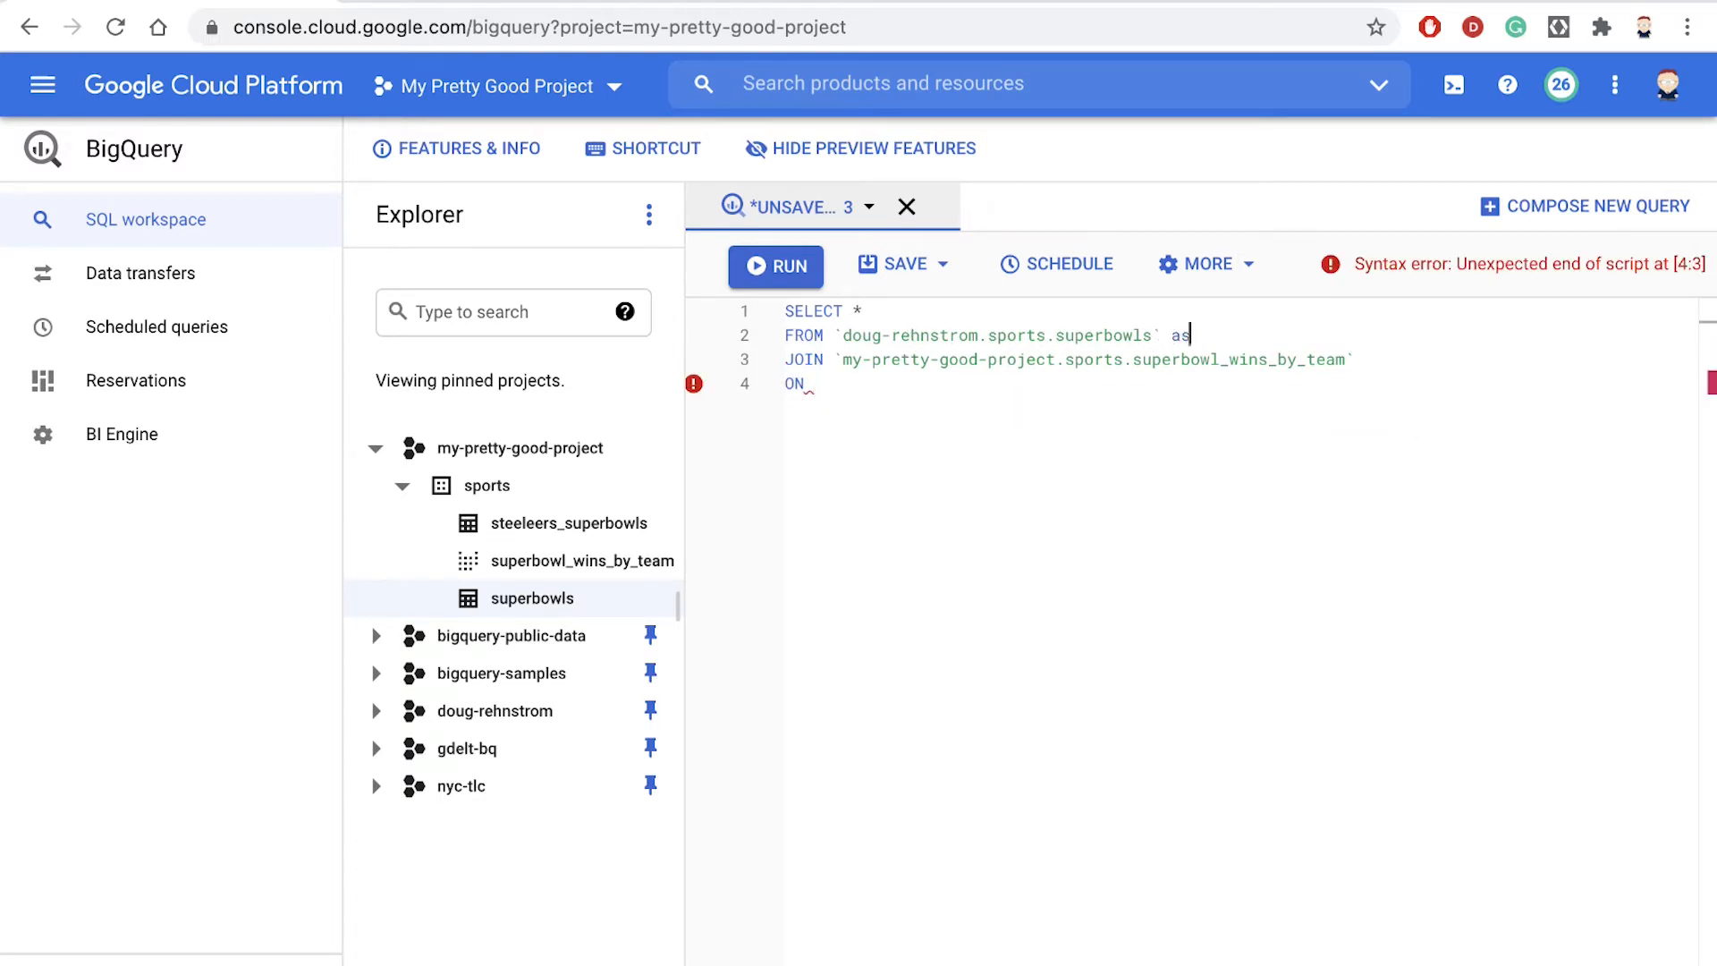
{"action": "type", "text": "a"}
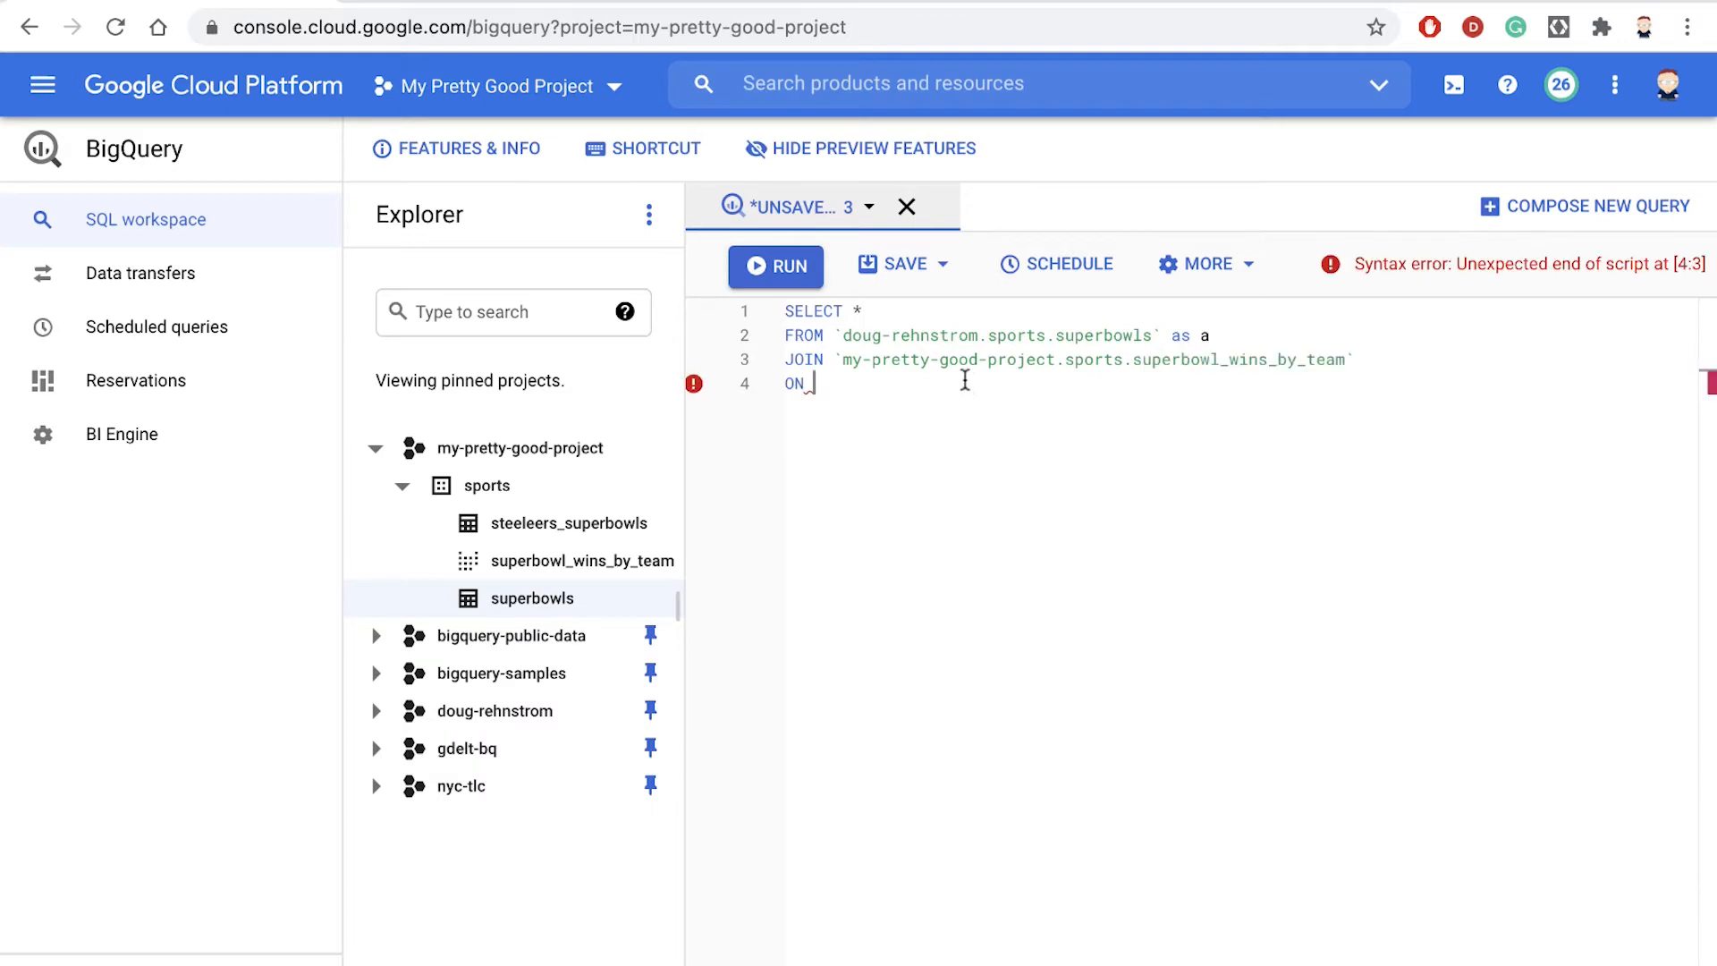
{"action": "mouse_move", "coordinate": [1217, 334]}
{"action": "type", "text": " as"}
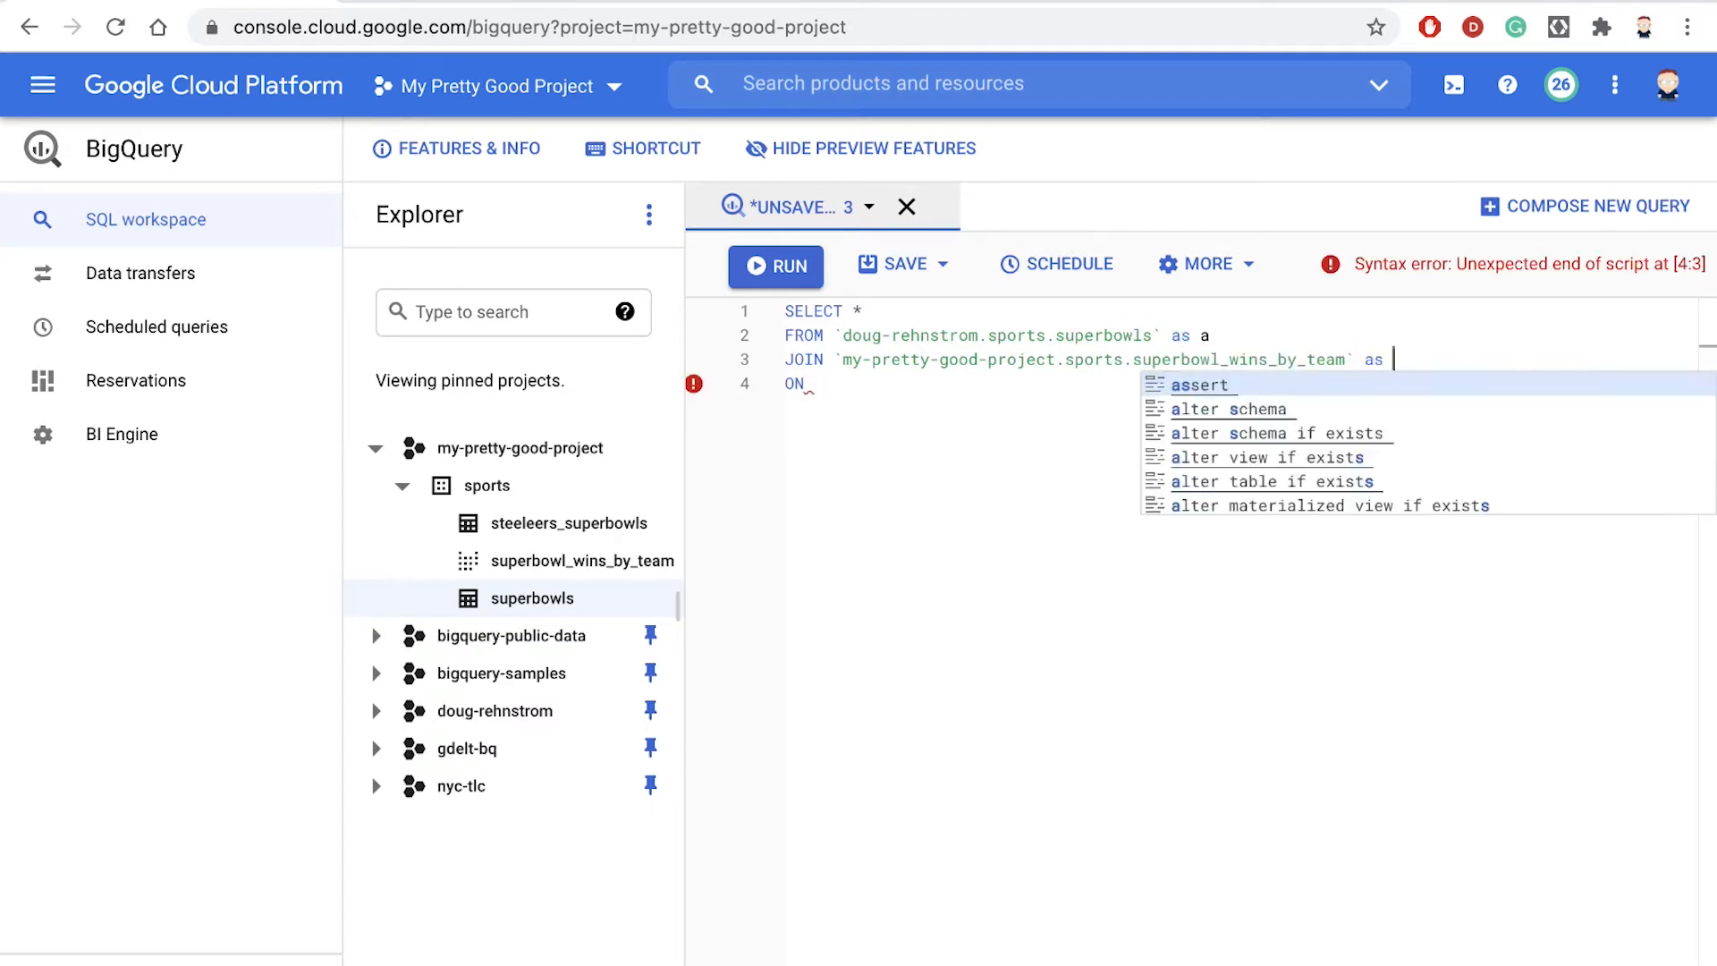
{"action": "type", "text": "b"}
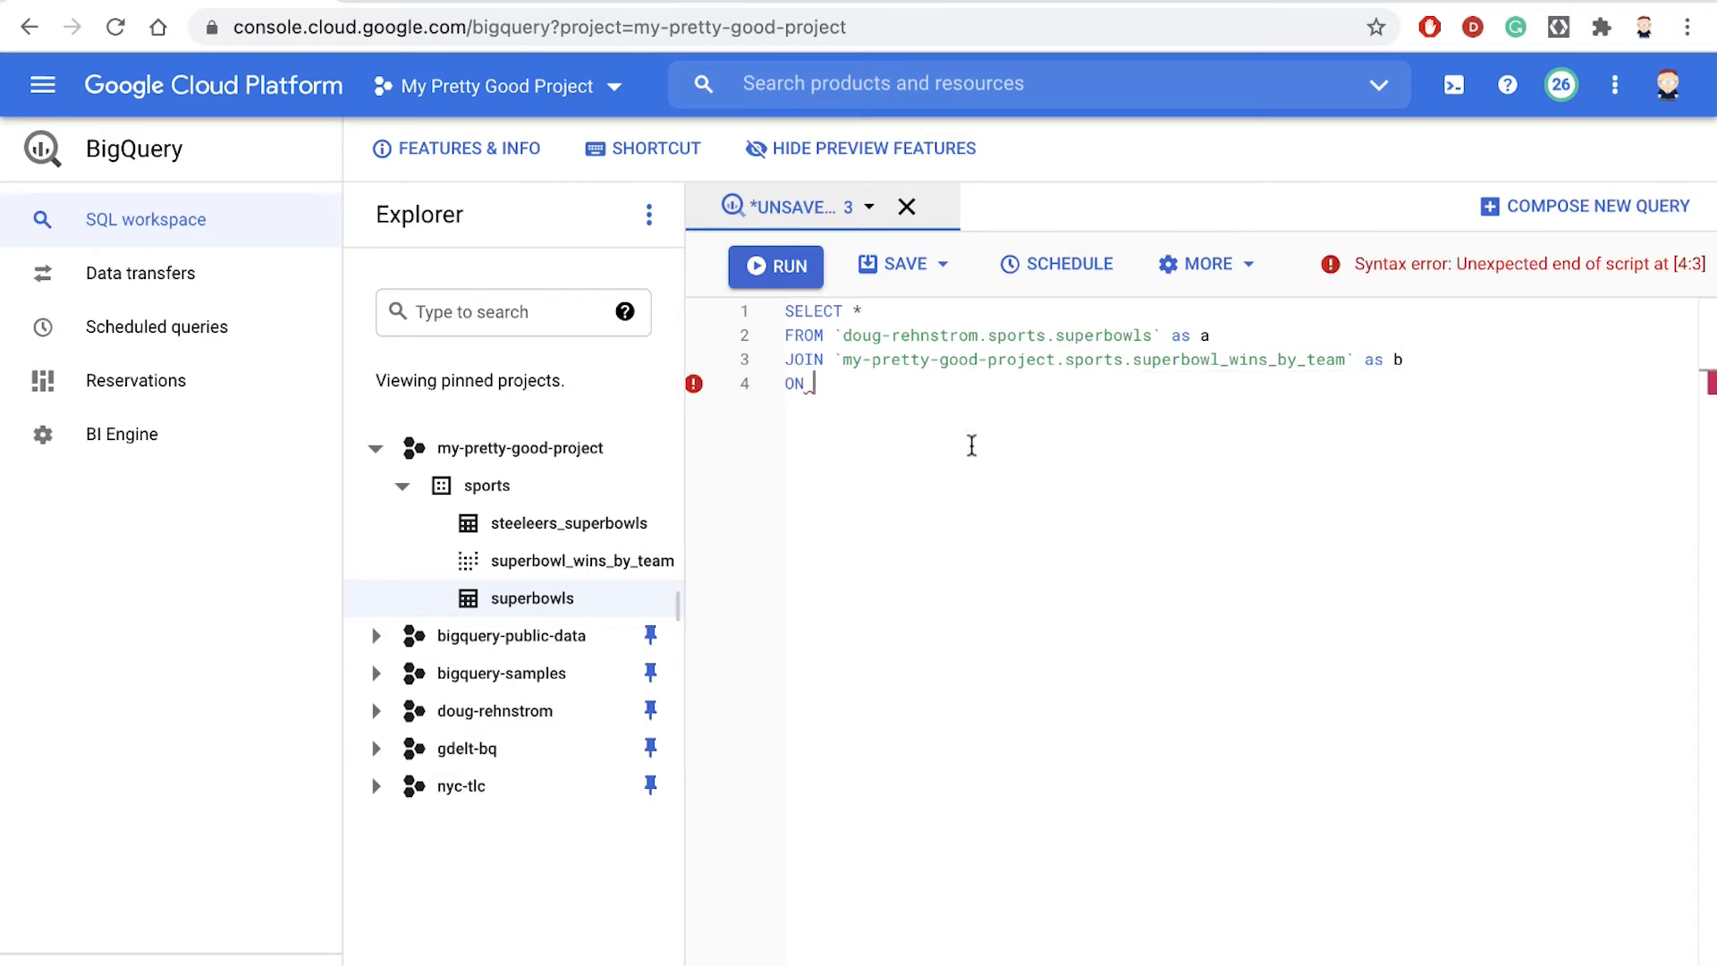
{"action": "type", "text": "a.W"}
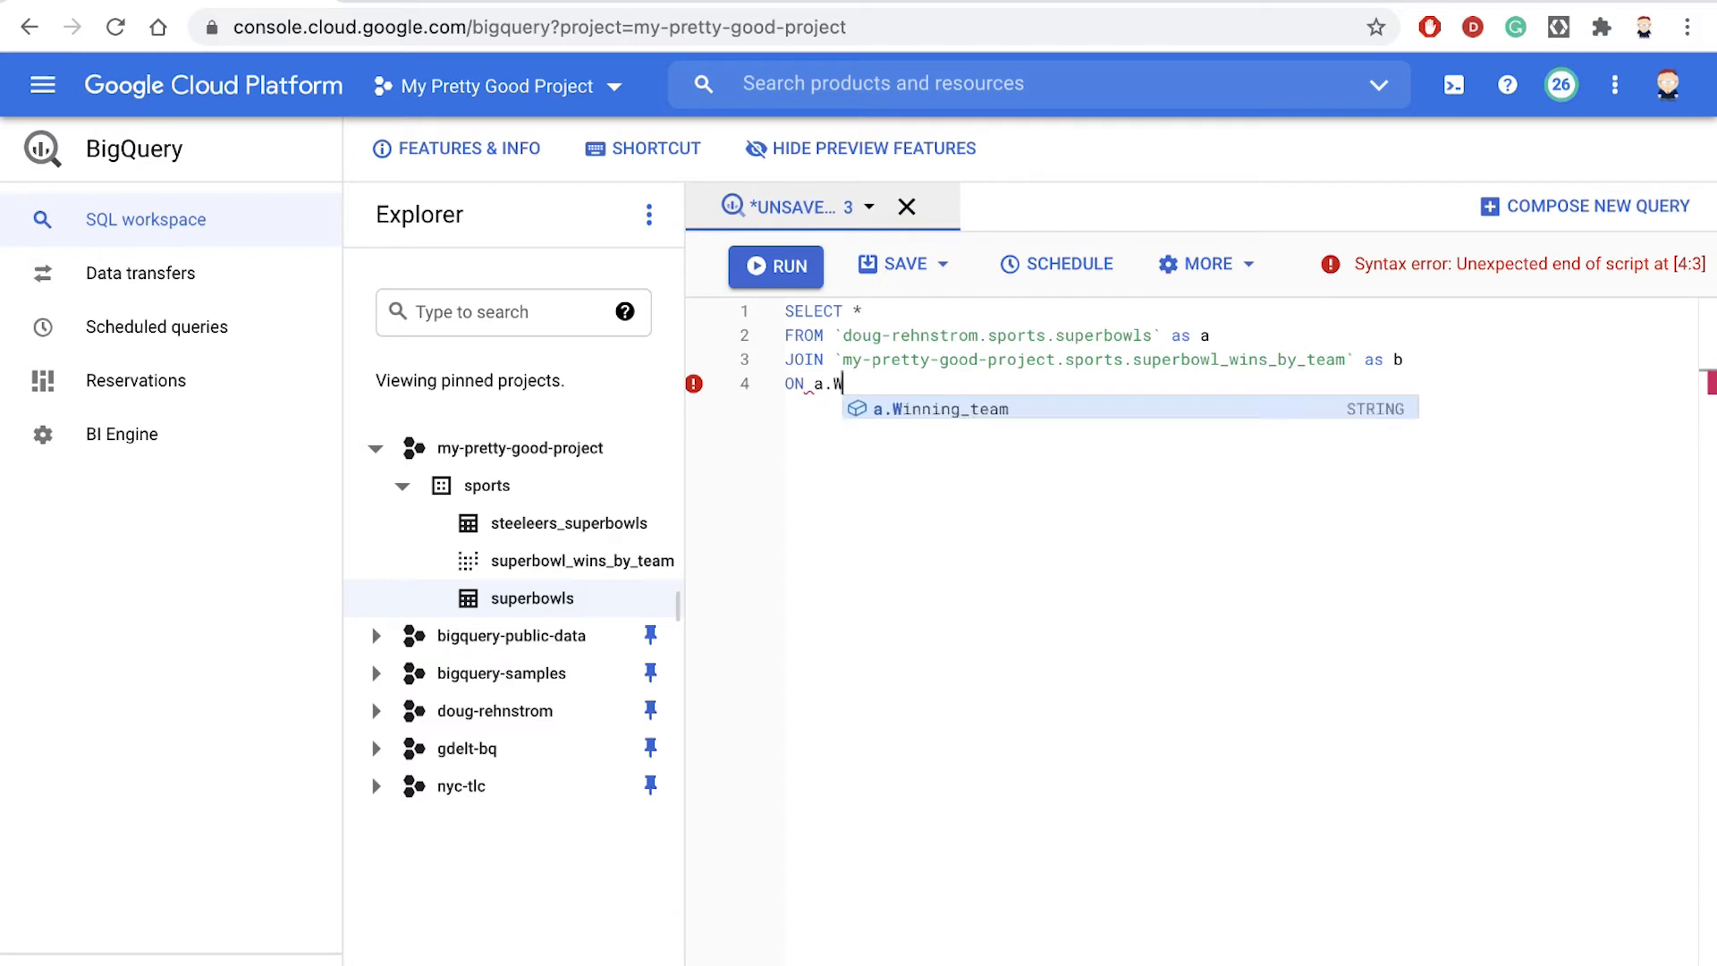
{"action": "type", "text": "inning_team = b"}
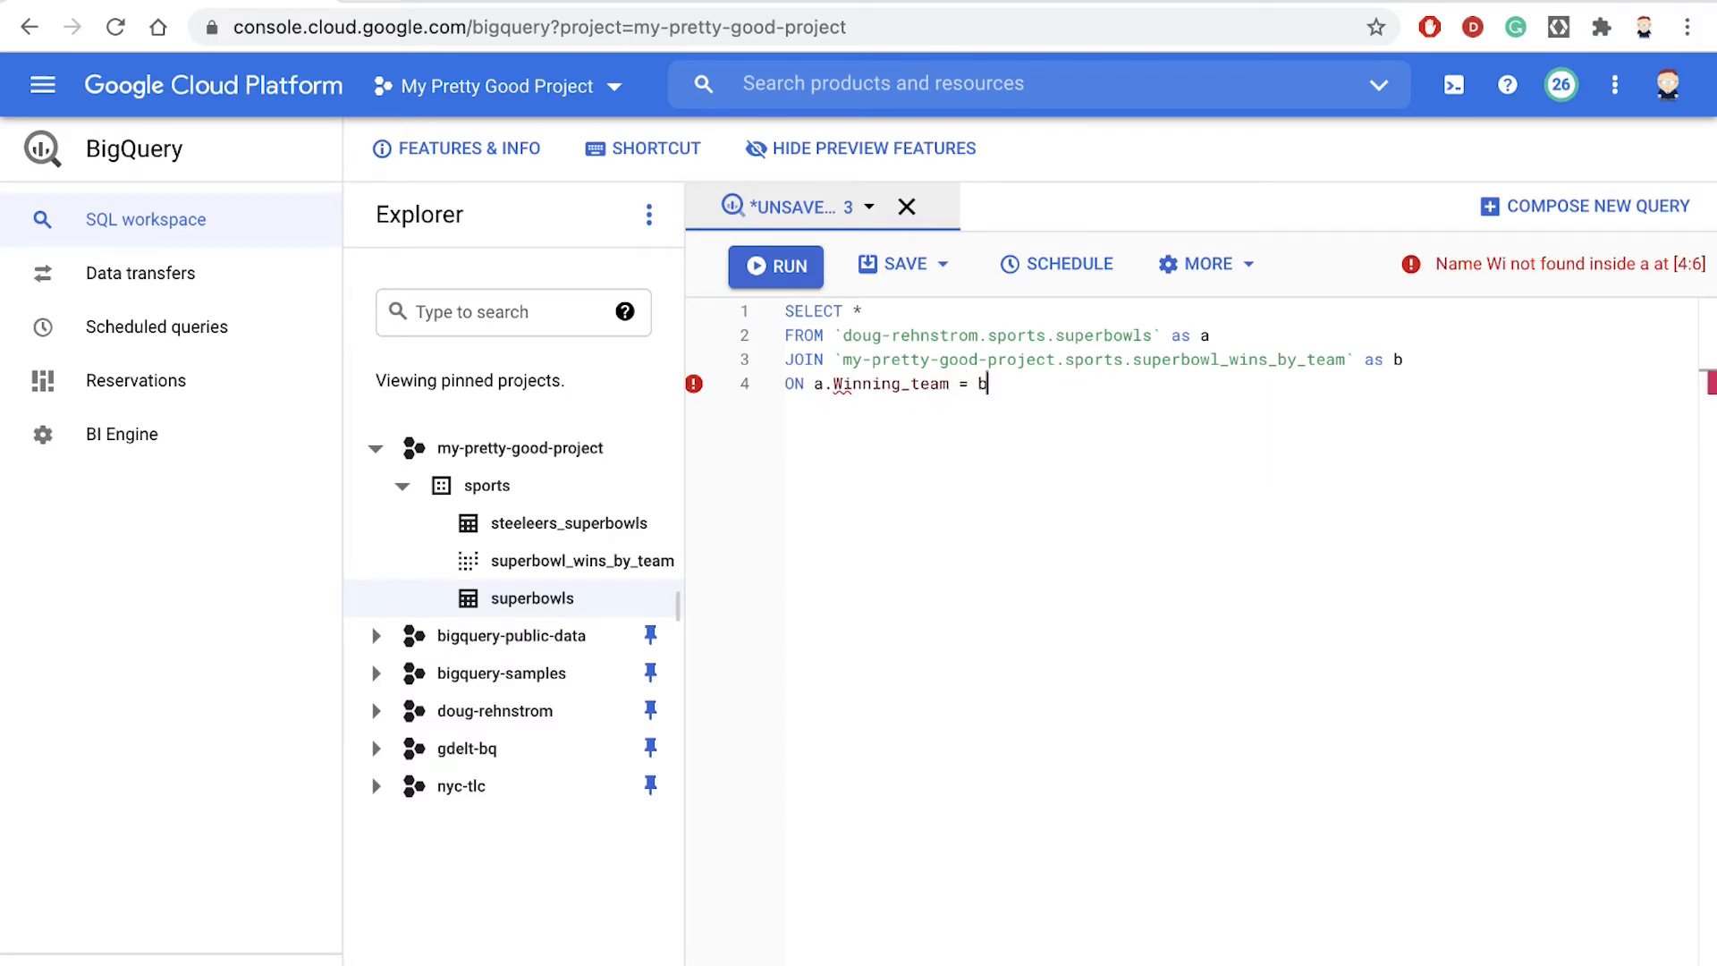
{"action": "type", "text": ".Winning_team"}
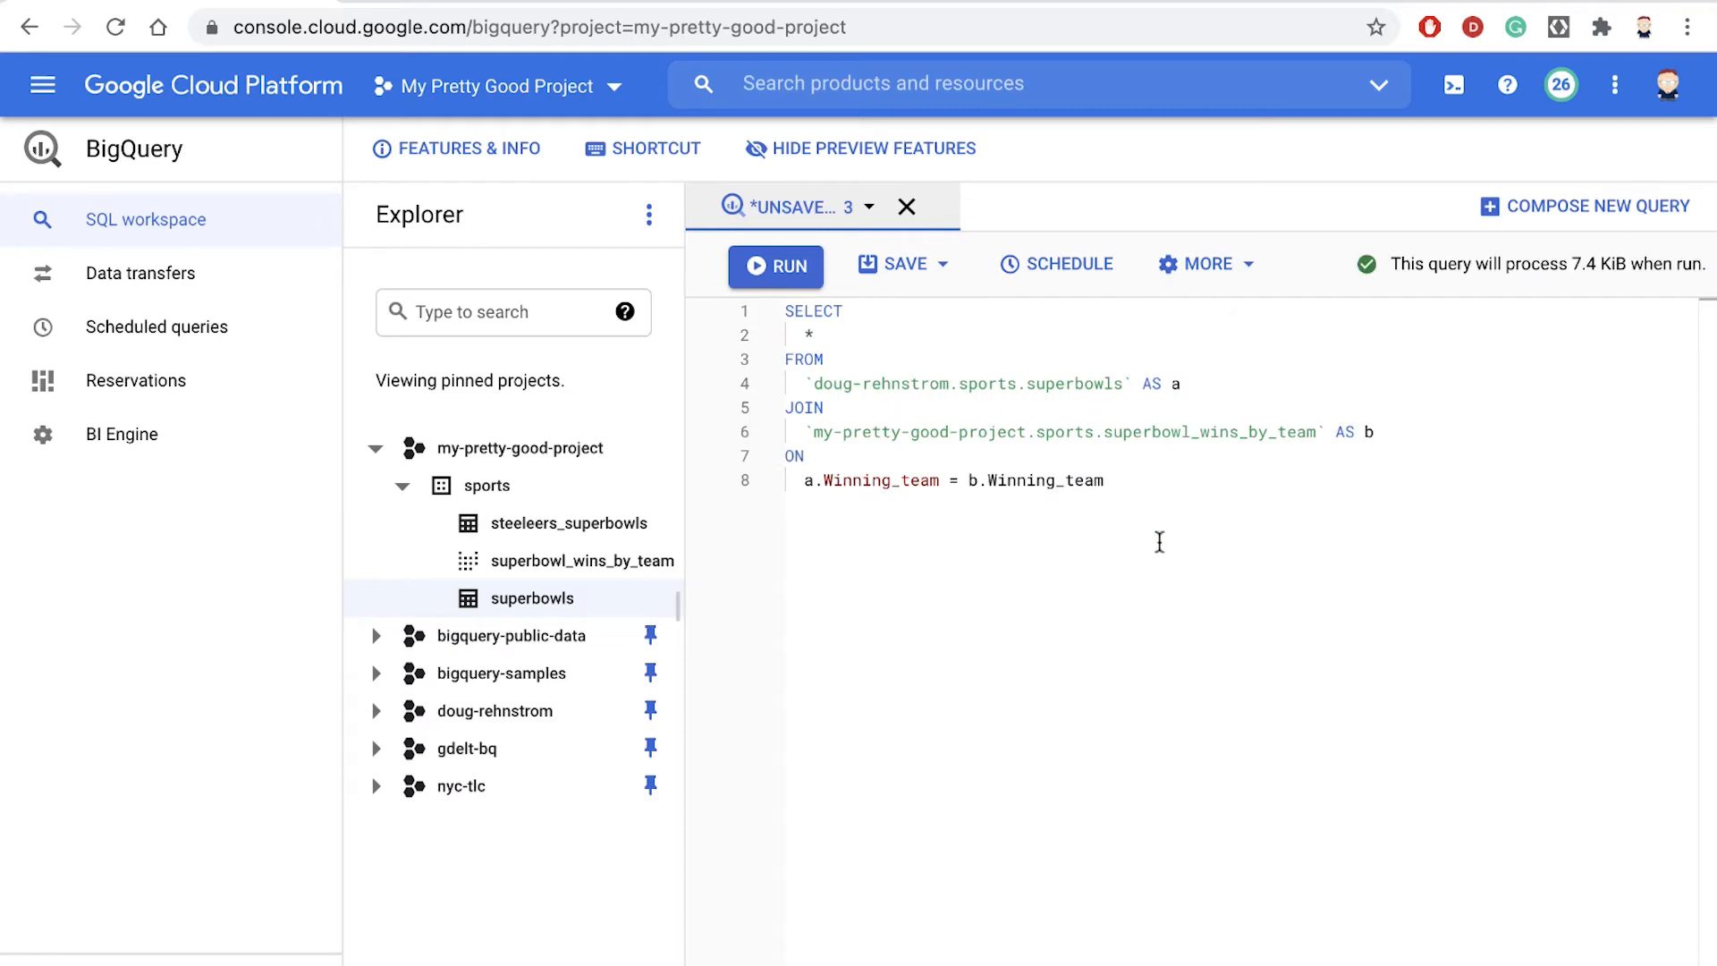
Replace the * in the select list with b.Wins followed by a.*.
{"action": "left_click", "coordinate": [816, 334]}
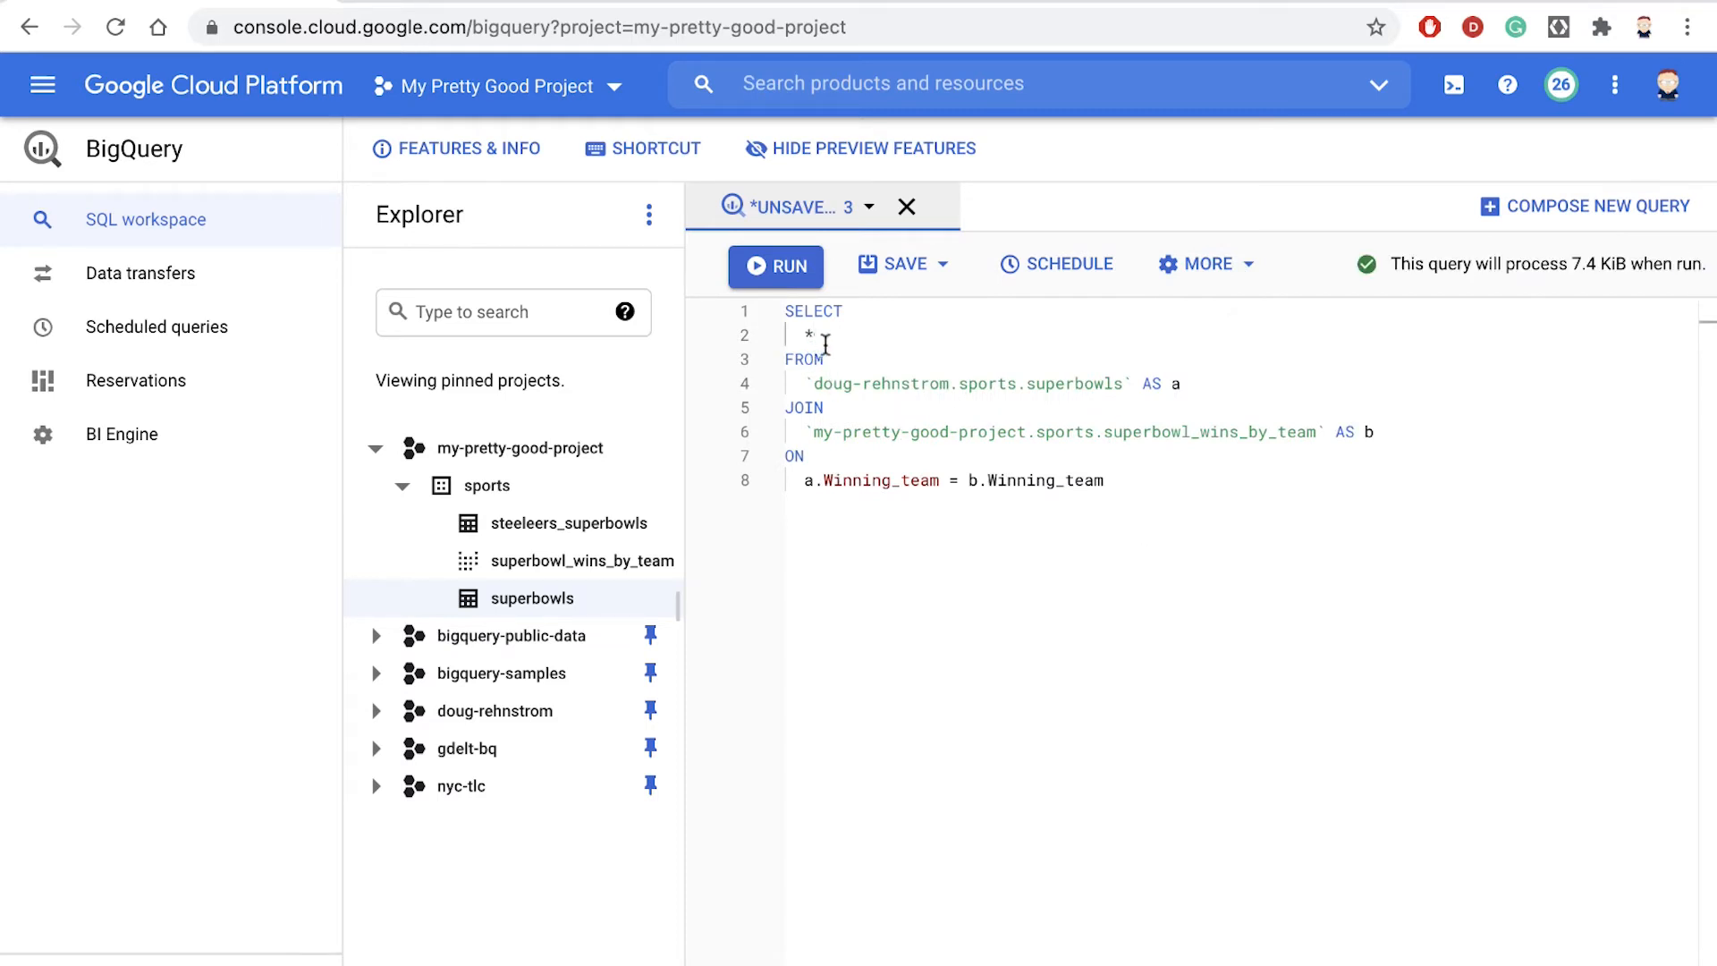
{"action": "key", "text": "Backspace"}
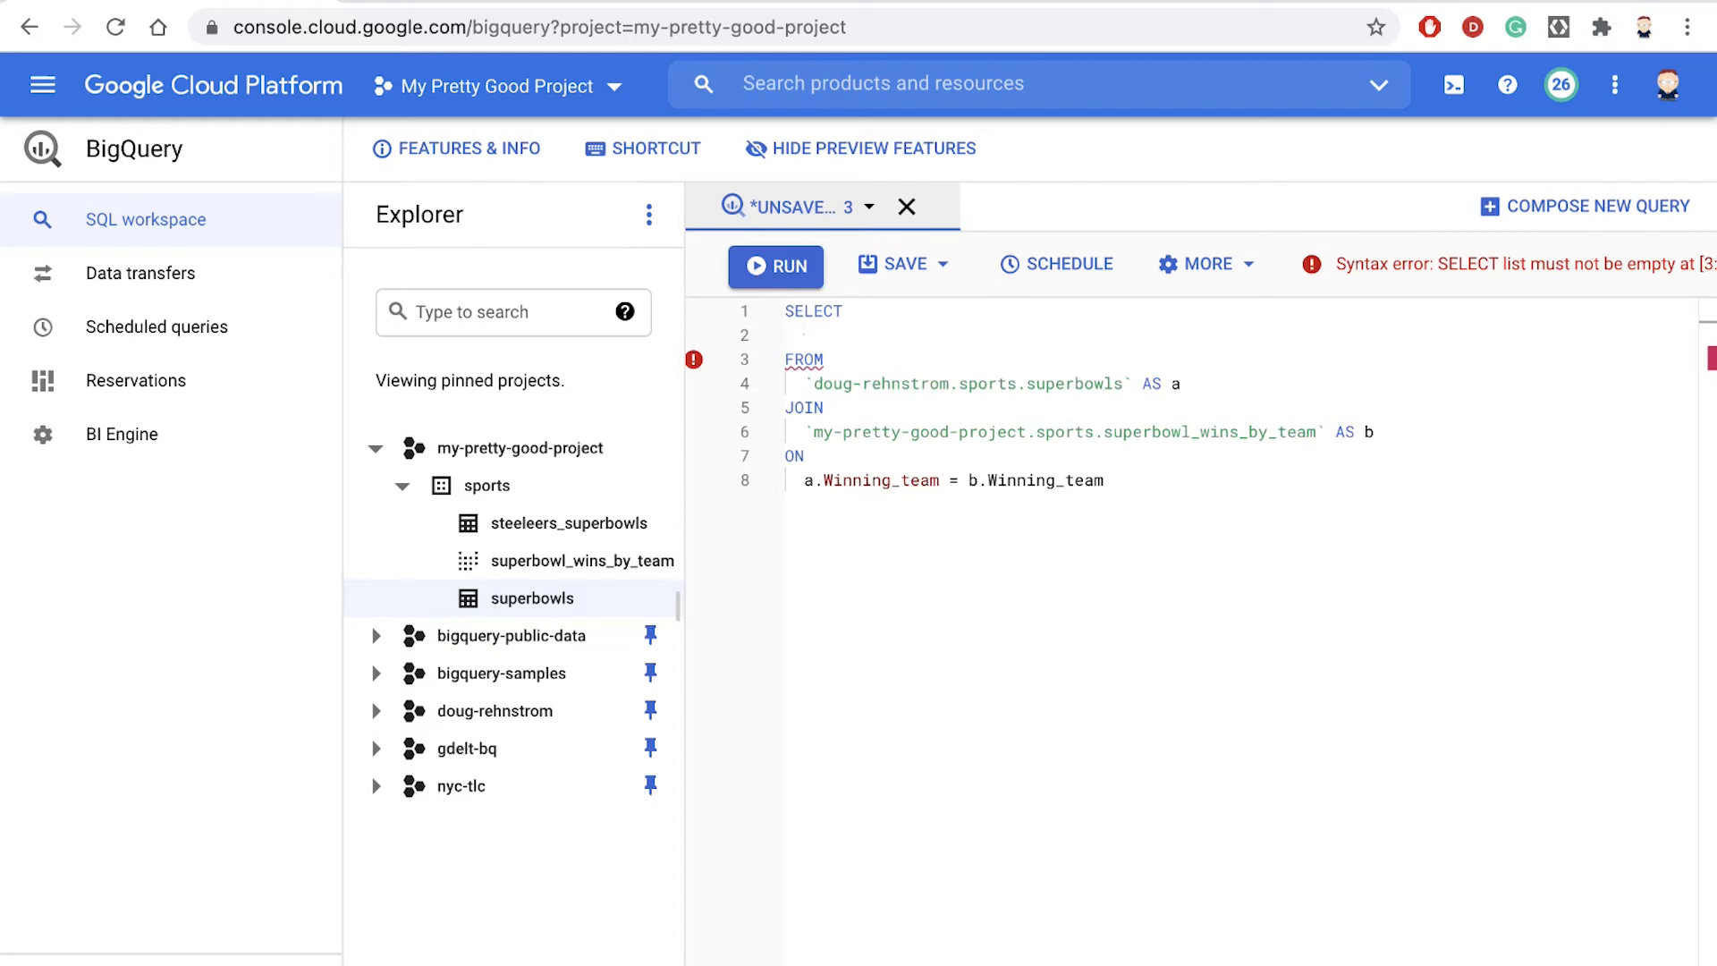
{"action": "type", "text": "b.g"}
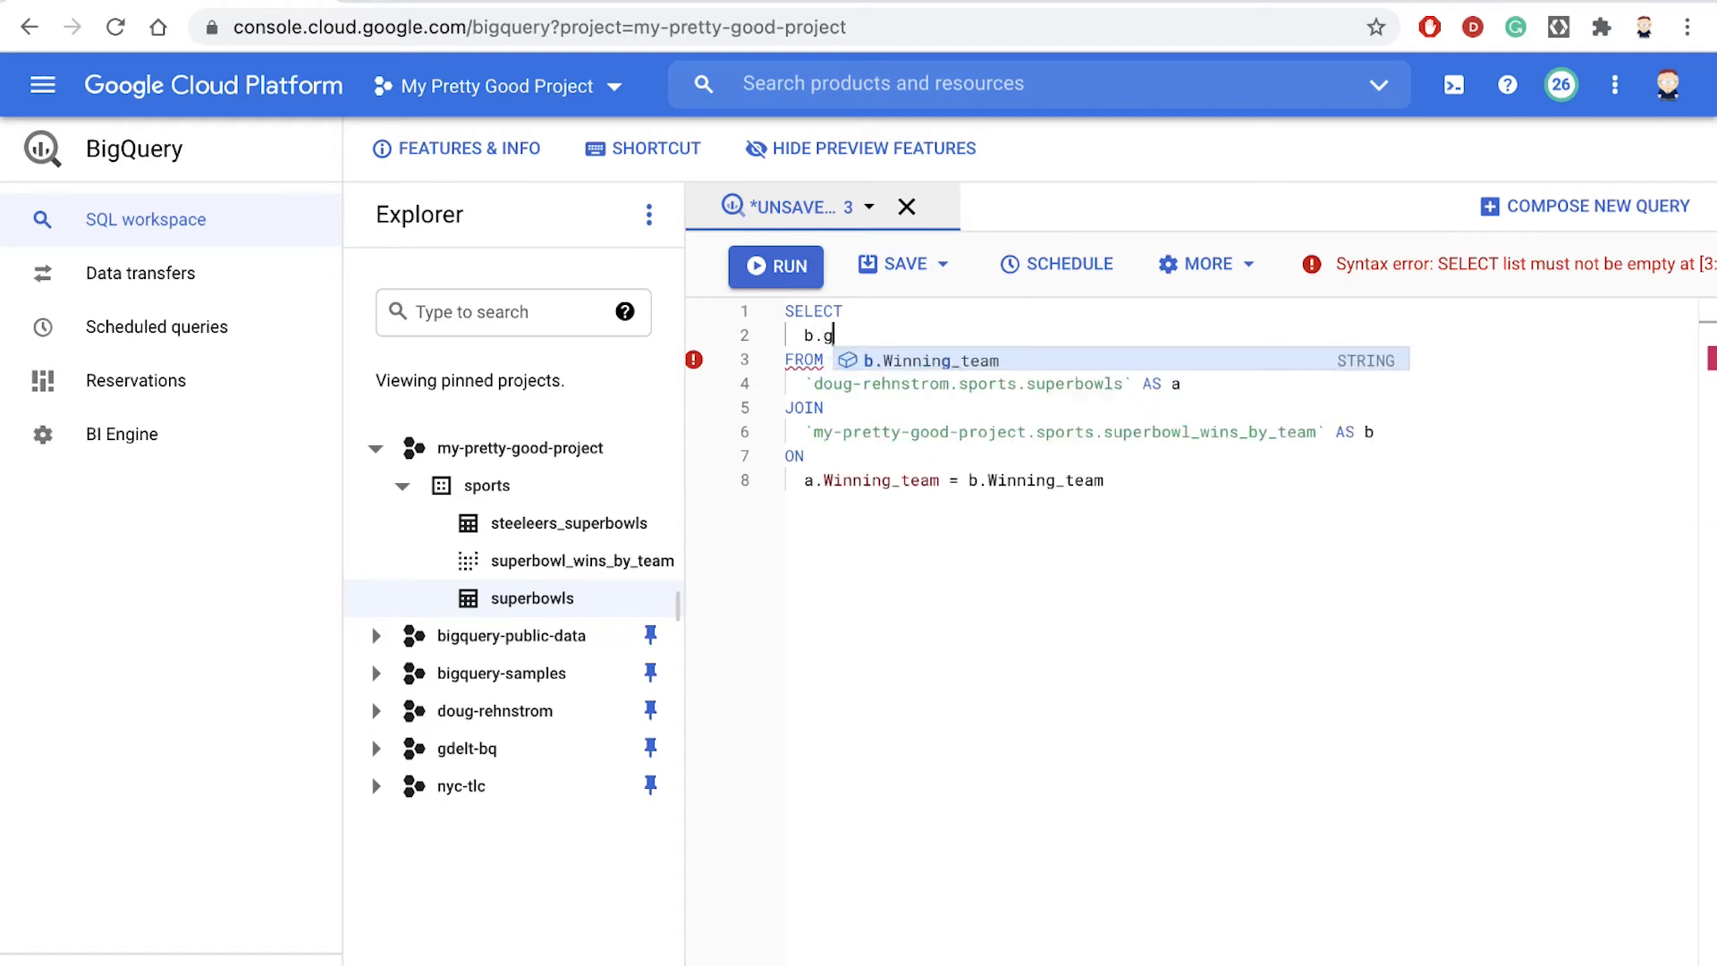
{"action": "key", "text": "Backspace"}
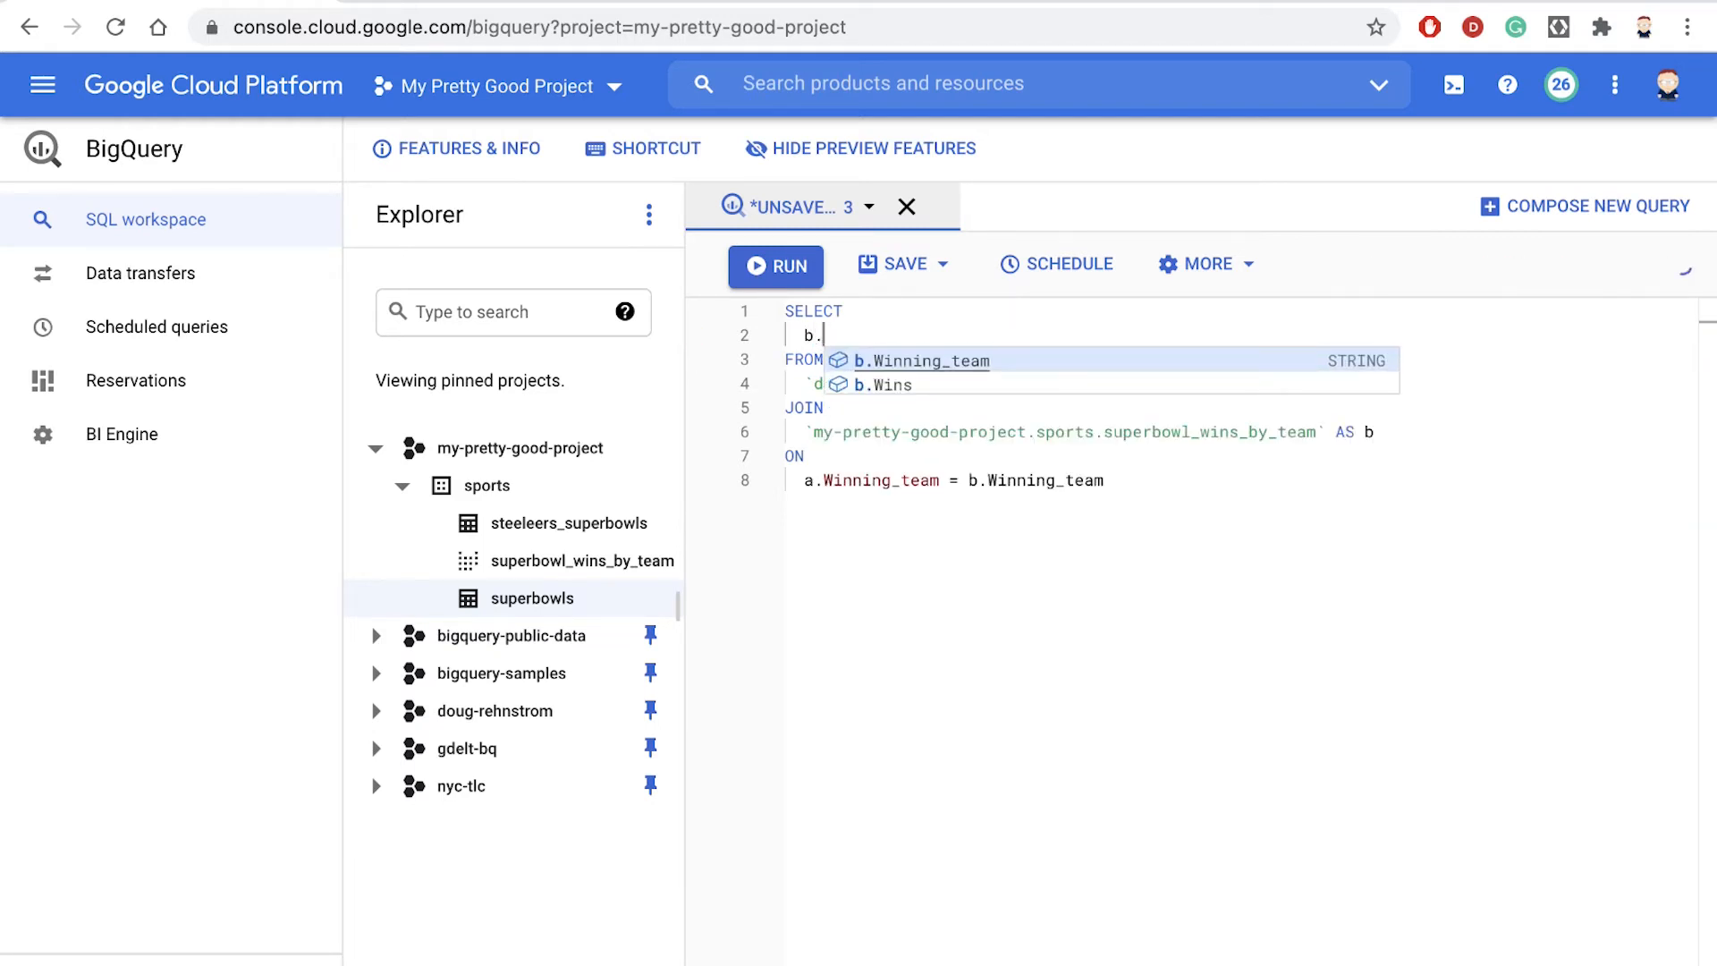
{"action": "type", "text": "Wins, a.*"}
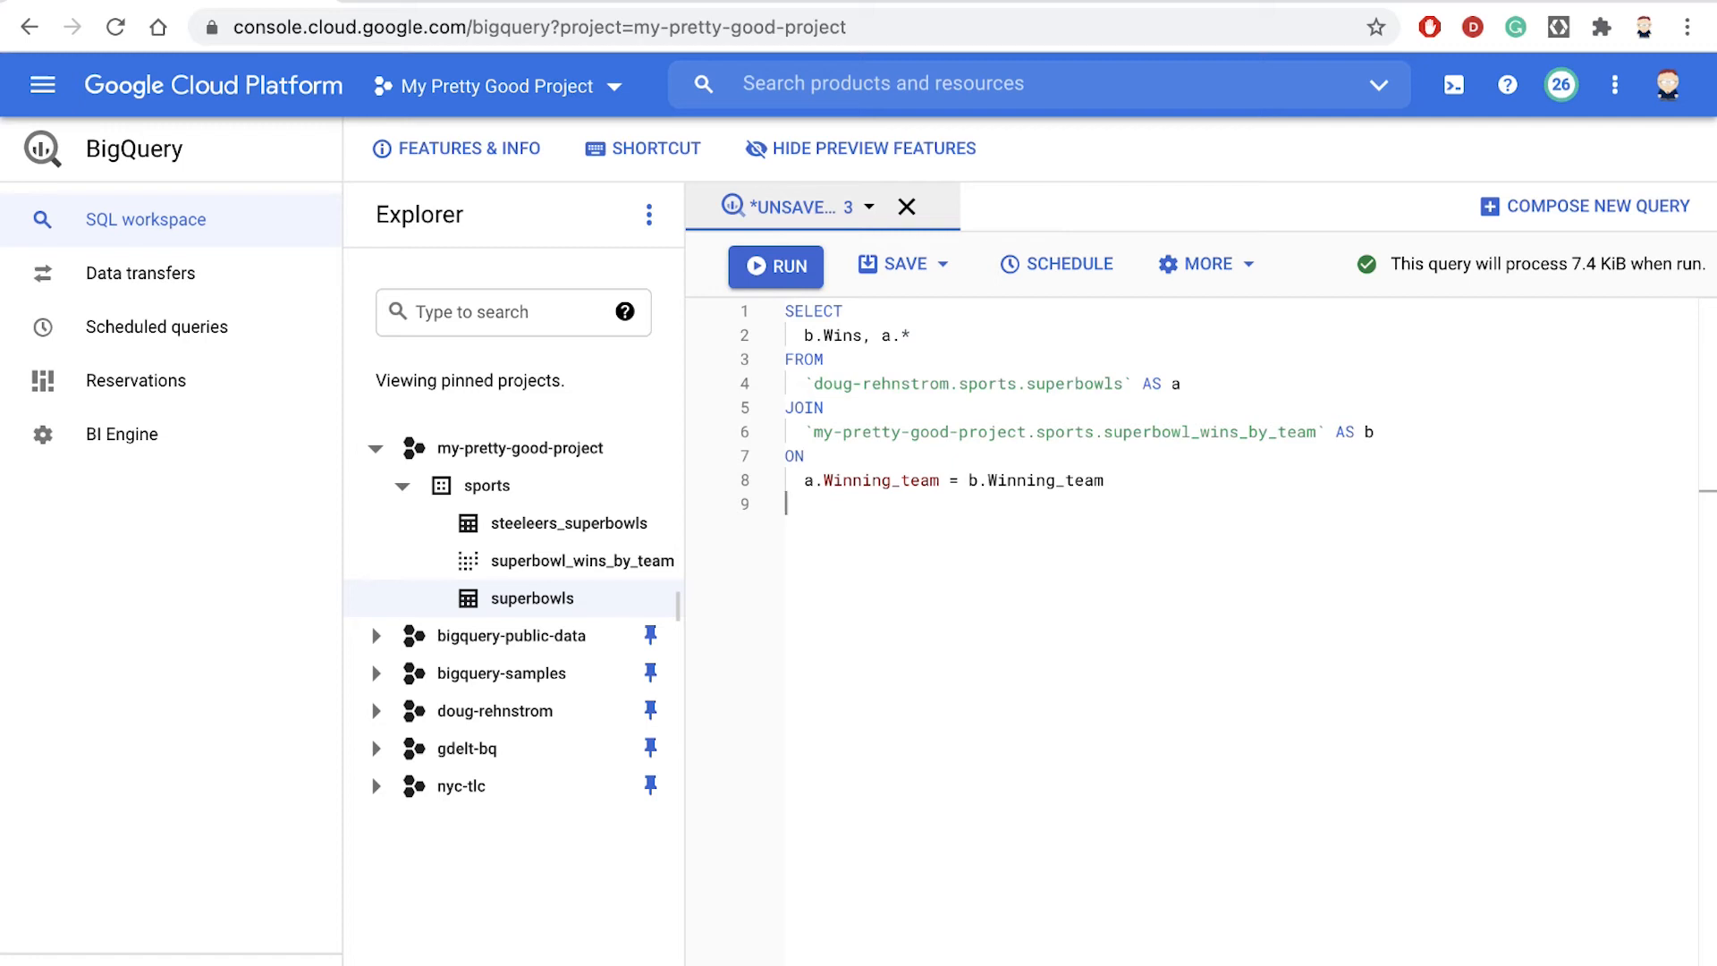
Add WHERE b.Wins > 4 and ORDER BY b.Wins to the query.
{"action": "type", "text": "WHERE"}
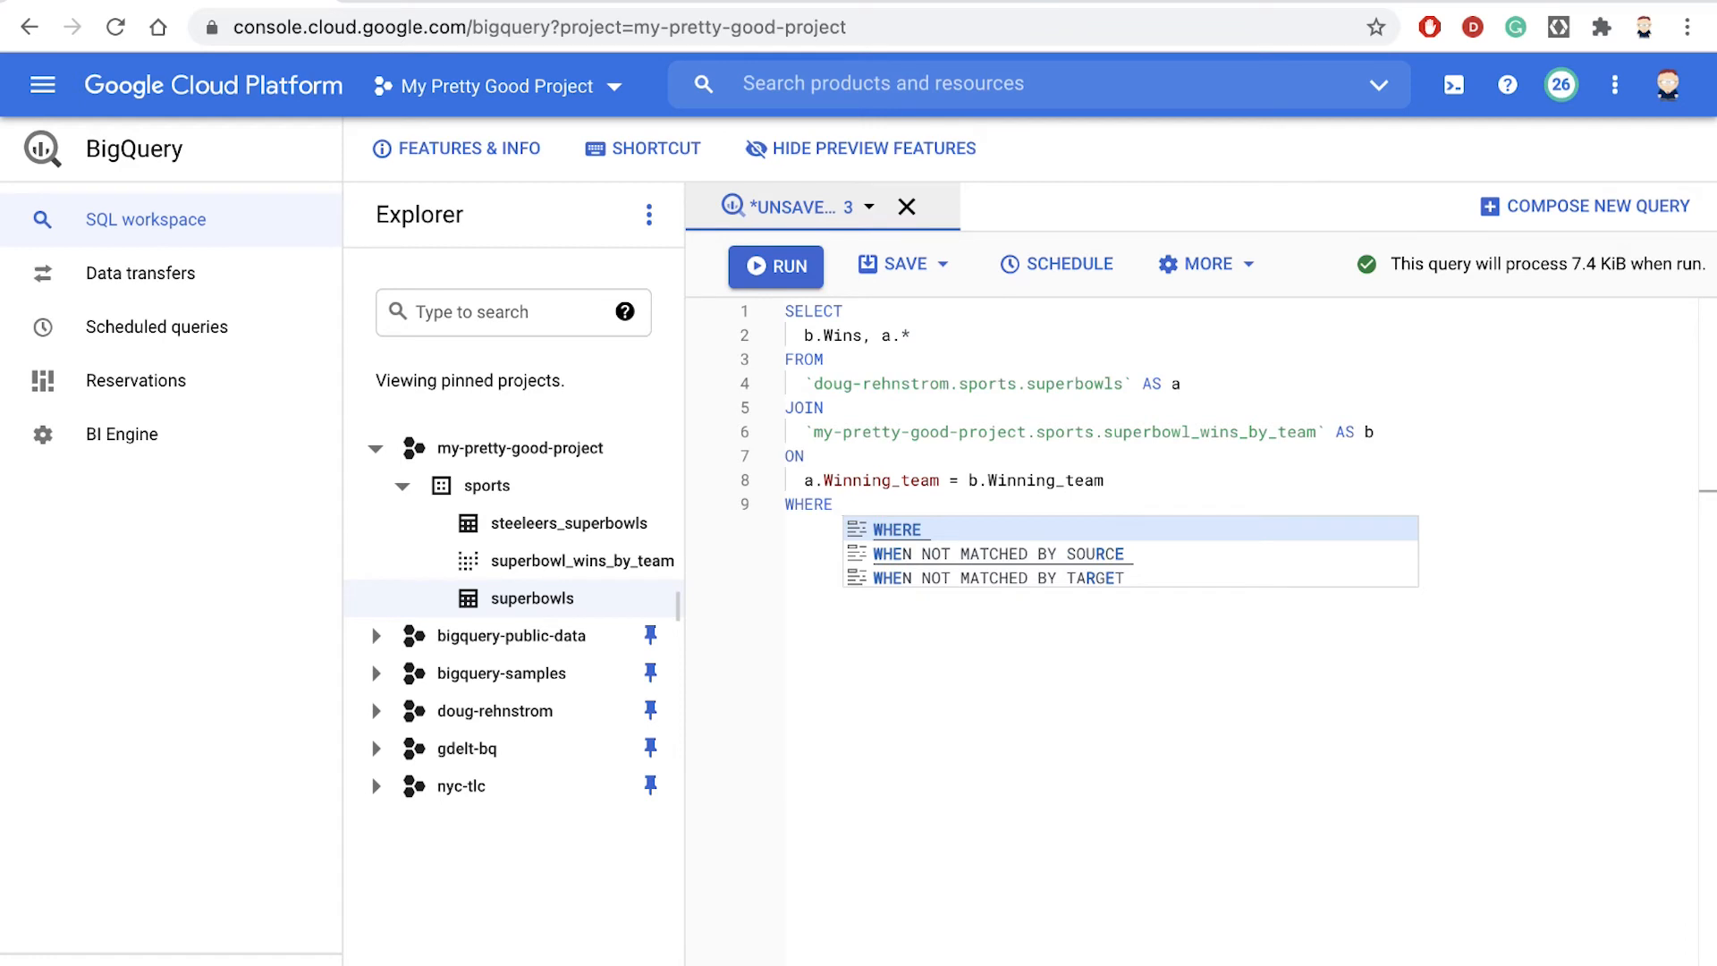
{"action": "type", "text": "b."}
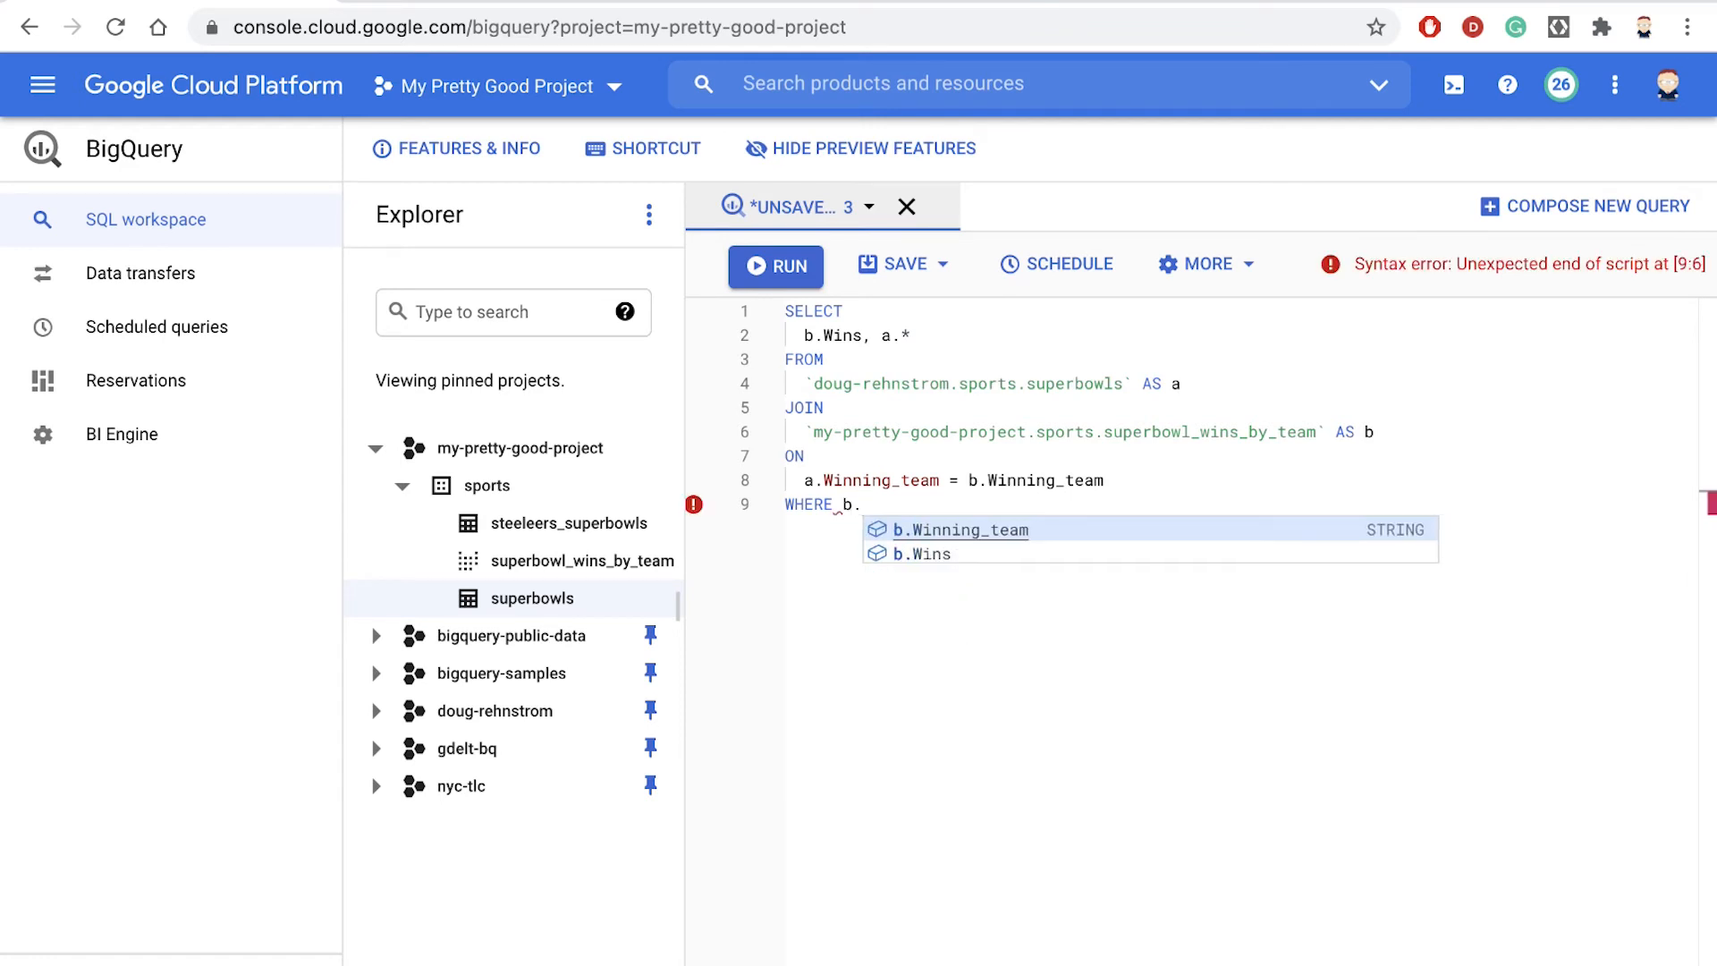
{"action": "type", "text": "win"}
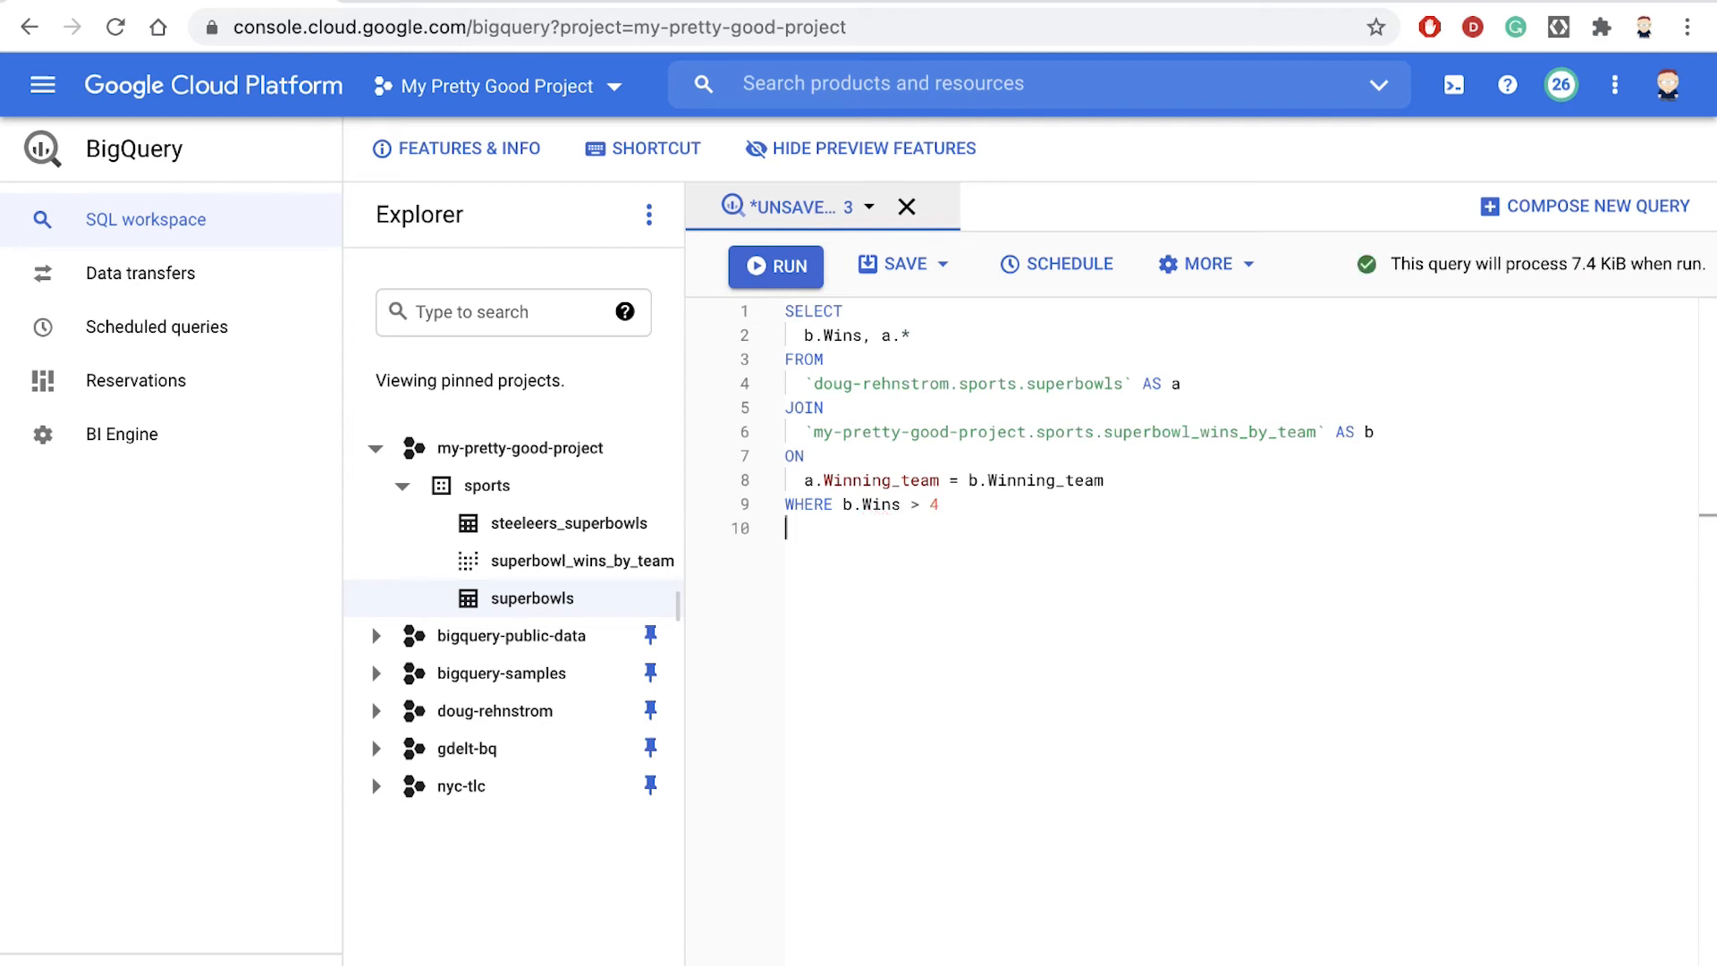
{"action": "type", "text": "ORDER BY"}
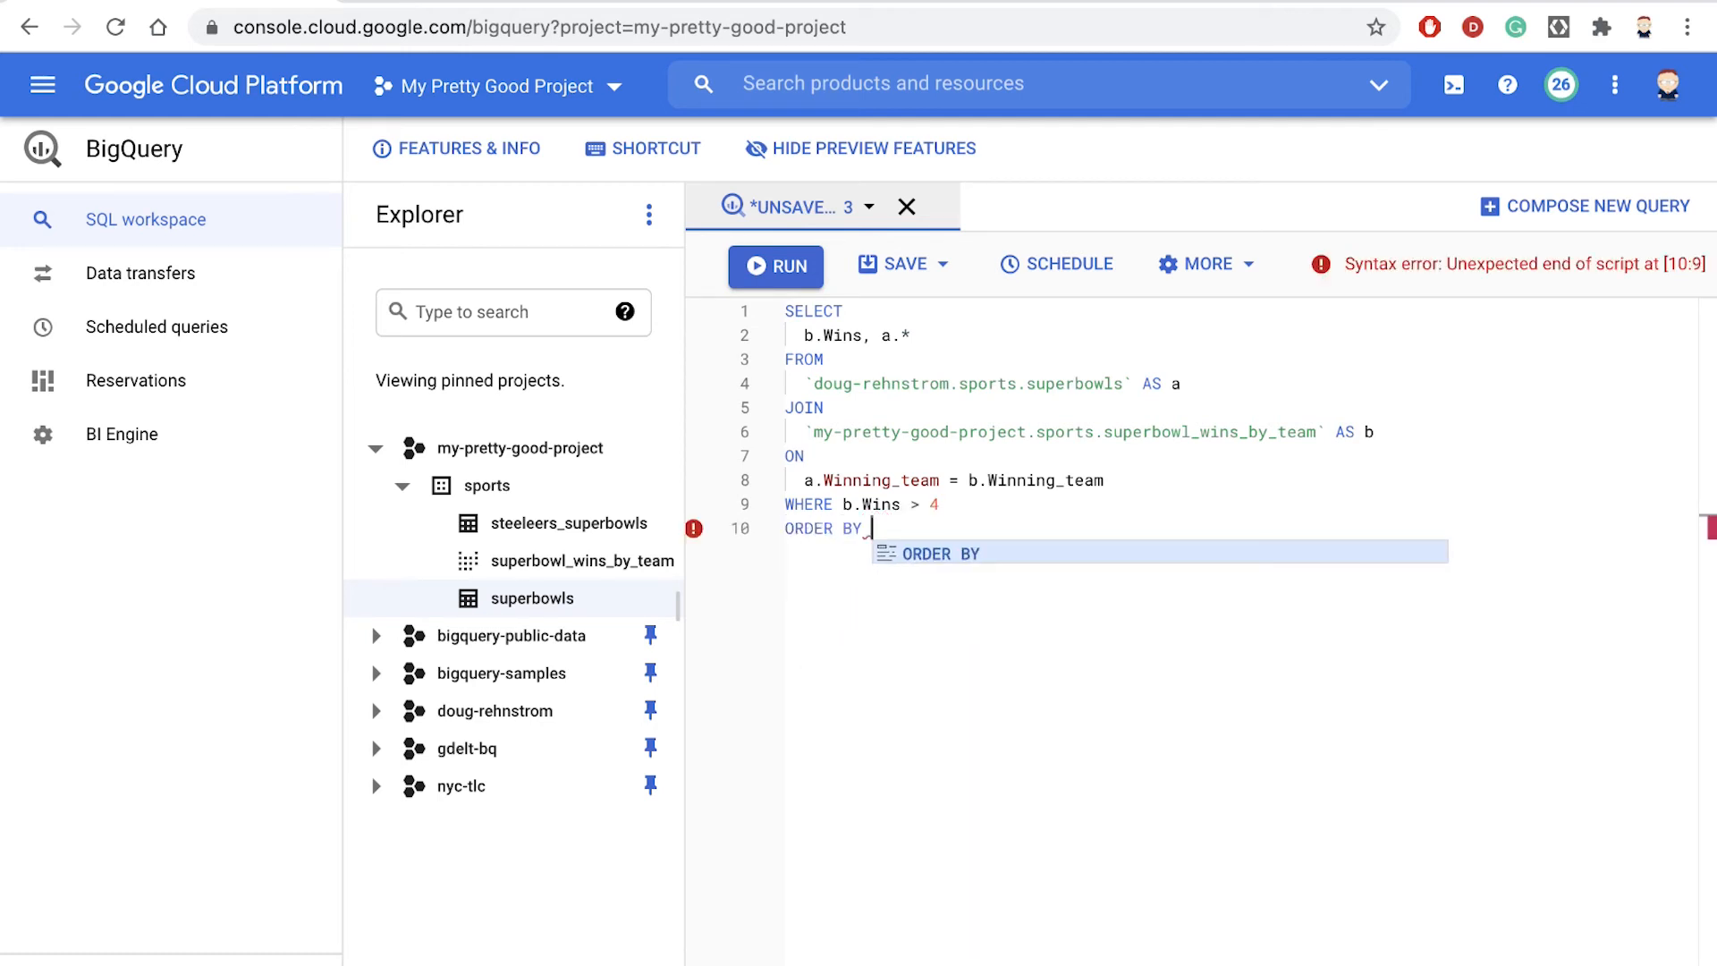
{"action": "type", "text": "b.Wins"}
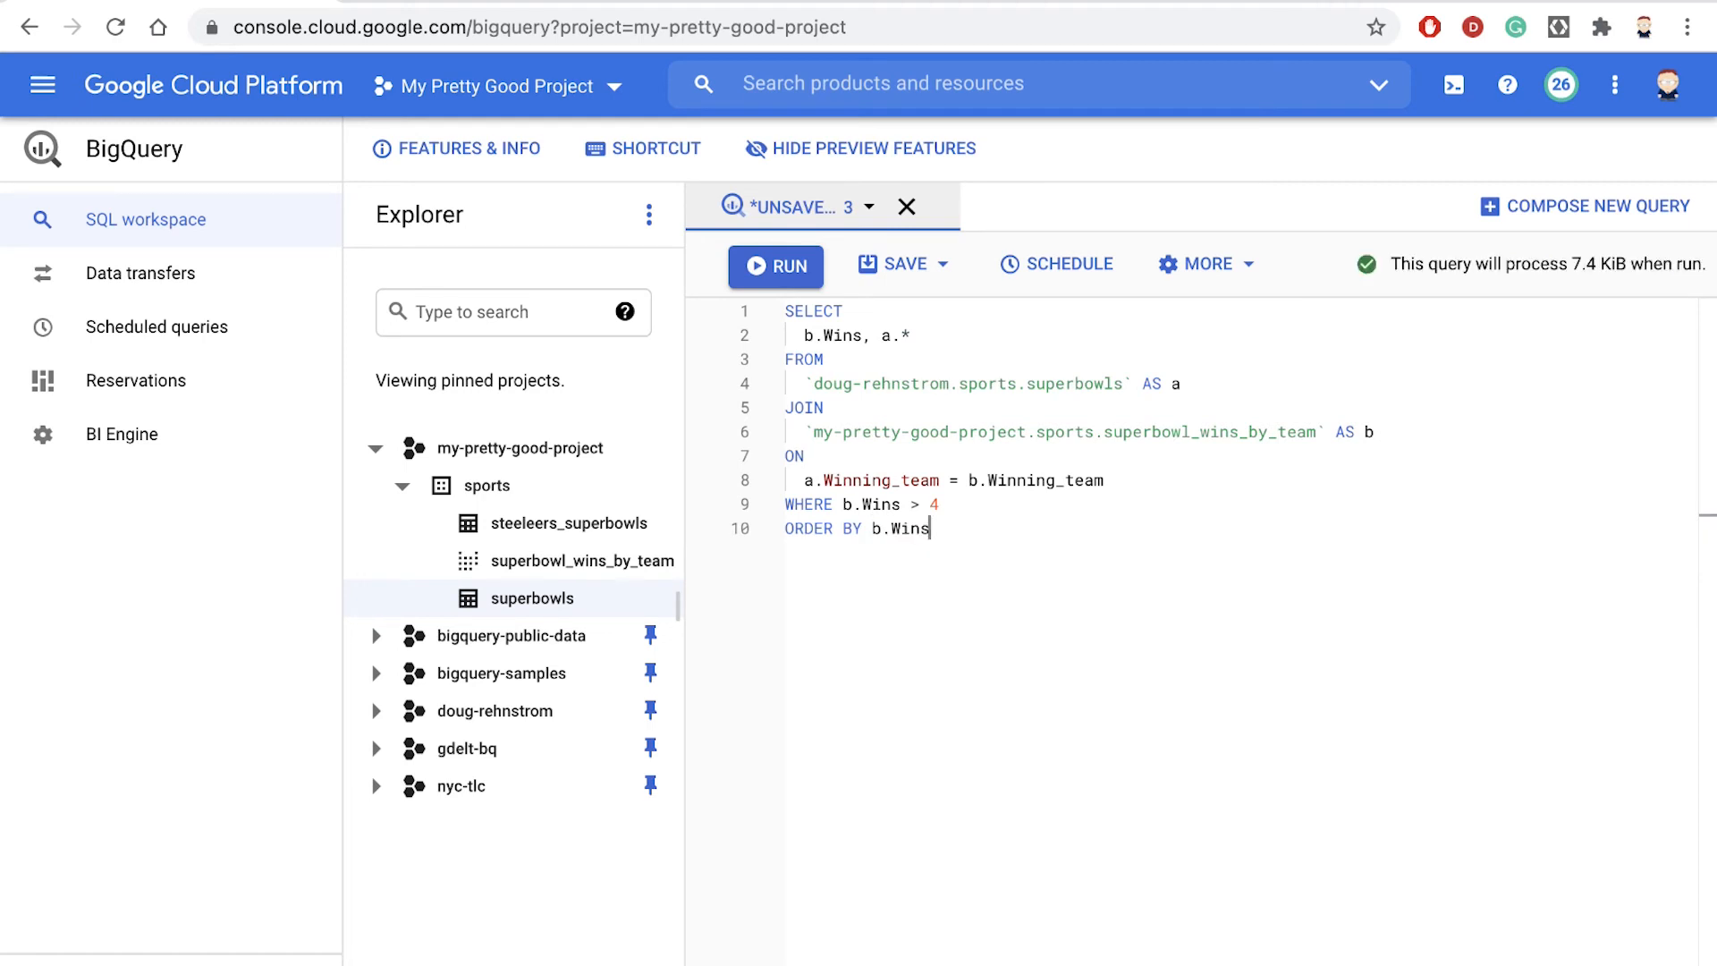
End the query with a semicolon and run it to return the 22 result rows.
{"action": "type", "text": ";"}
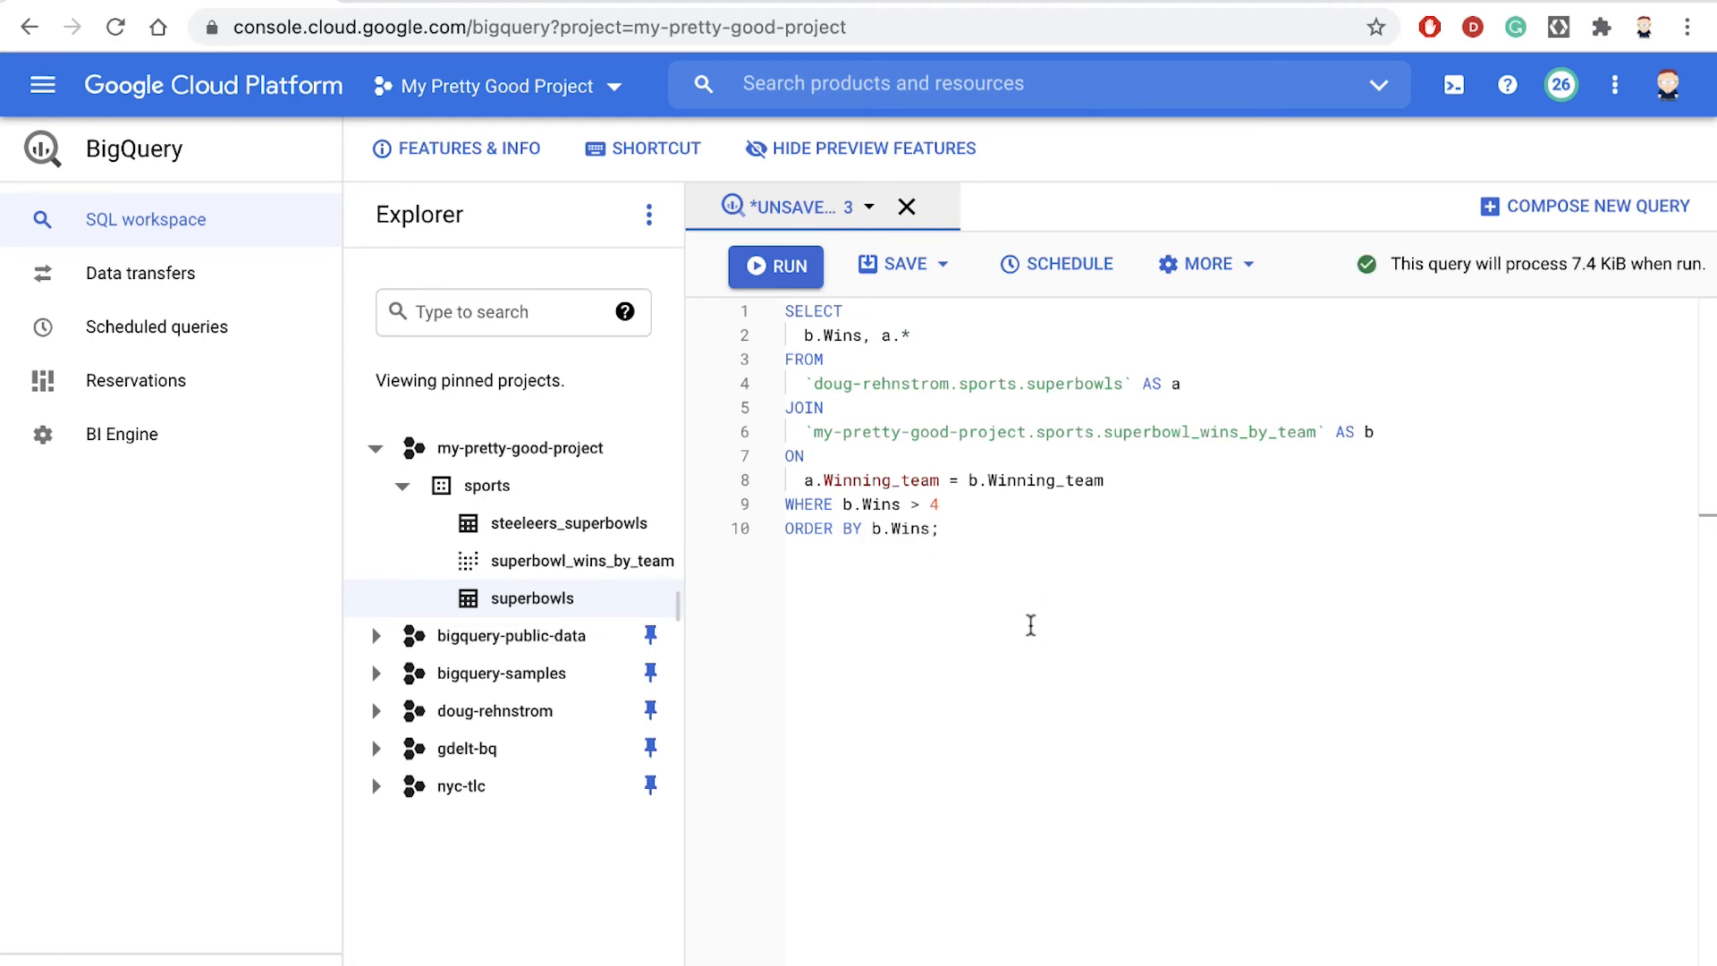
{"action": "left_click", "coordinate": [775, 265]}
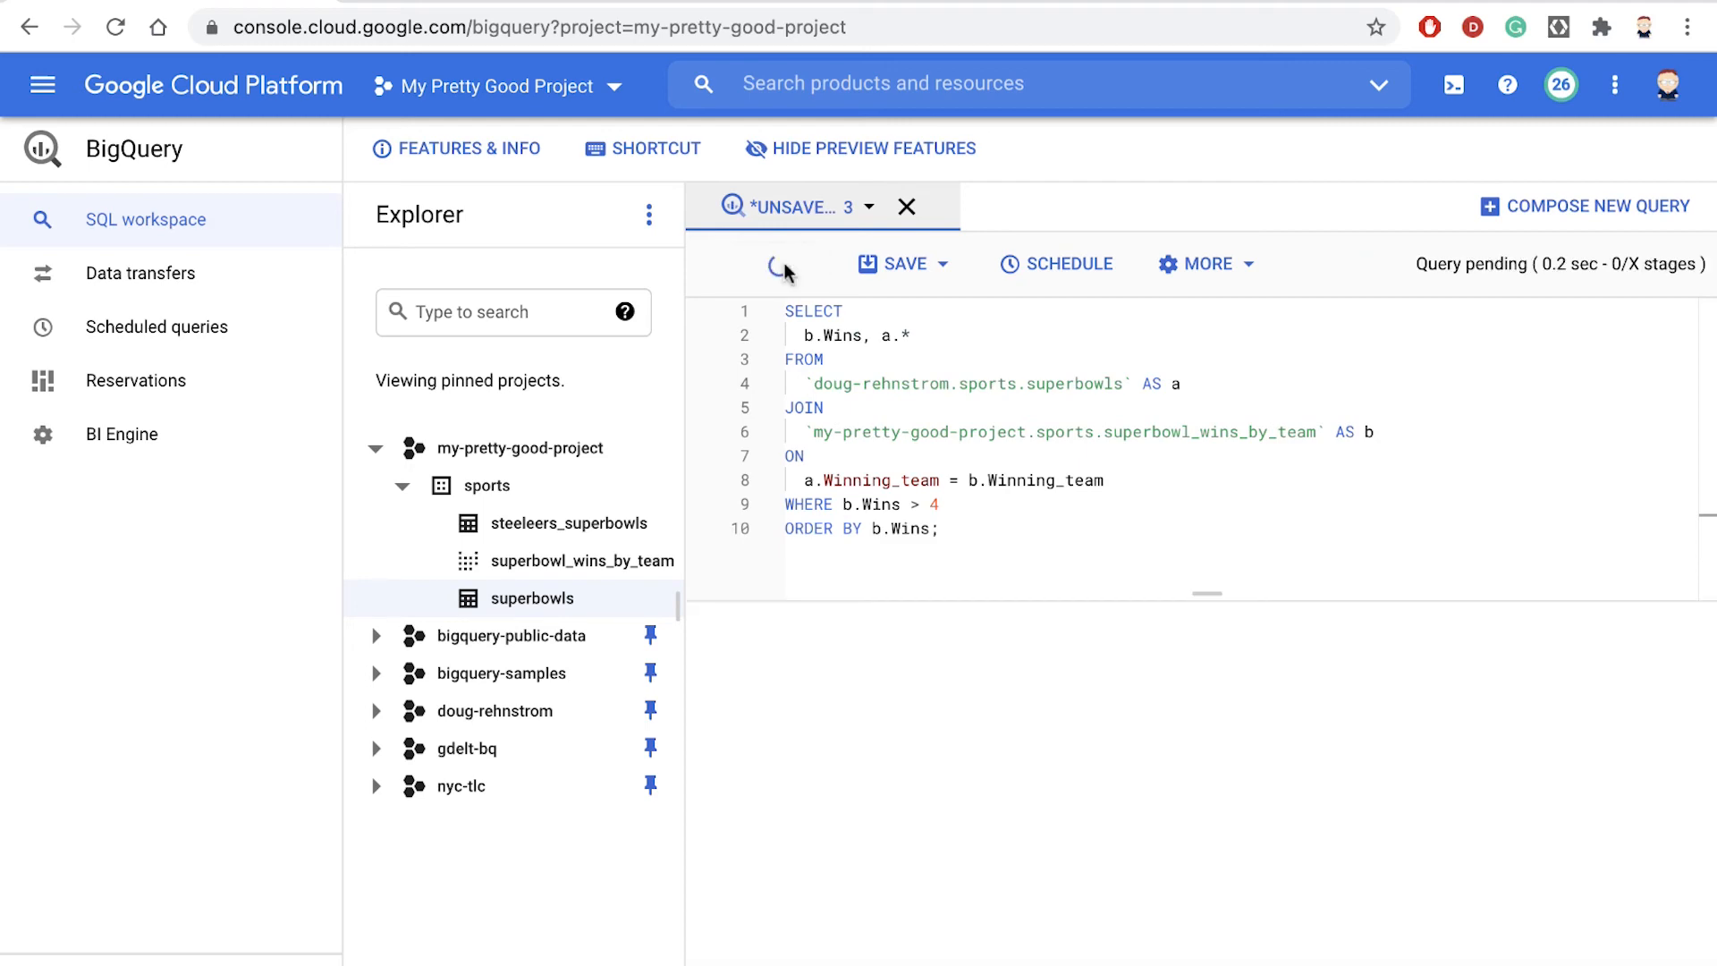
{"action": "left_click", "coordinate": [780, 263]}
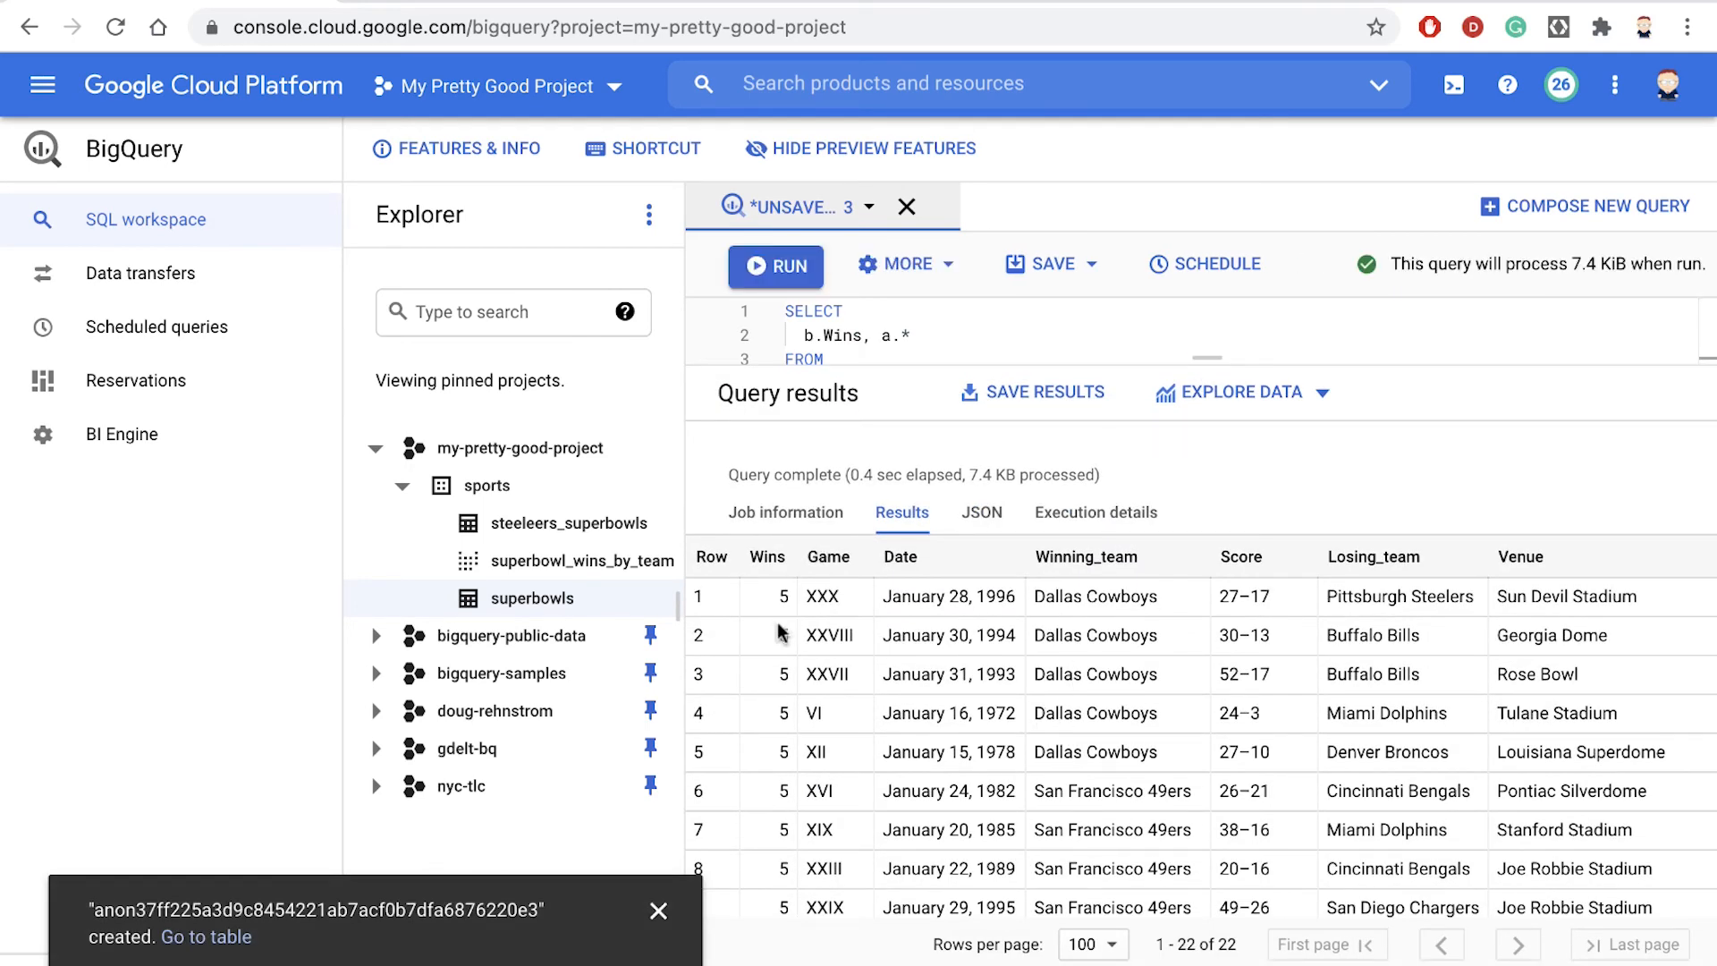
Review the results grid and resize the editor so the query shows above the results.
{"action": "scroll", "scroll_direction": "down", "scroll_amount": 3}
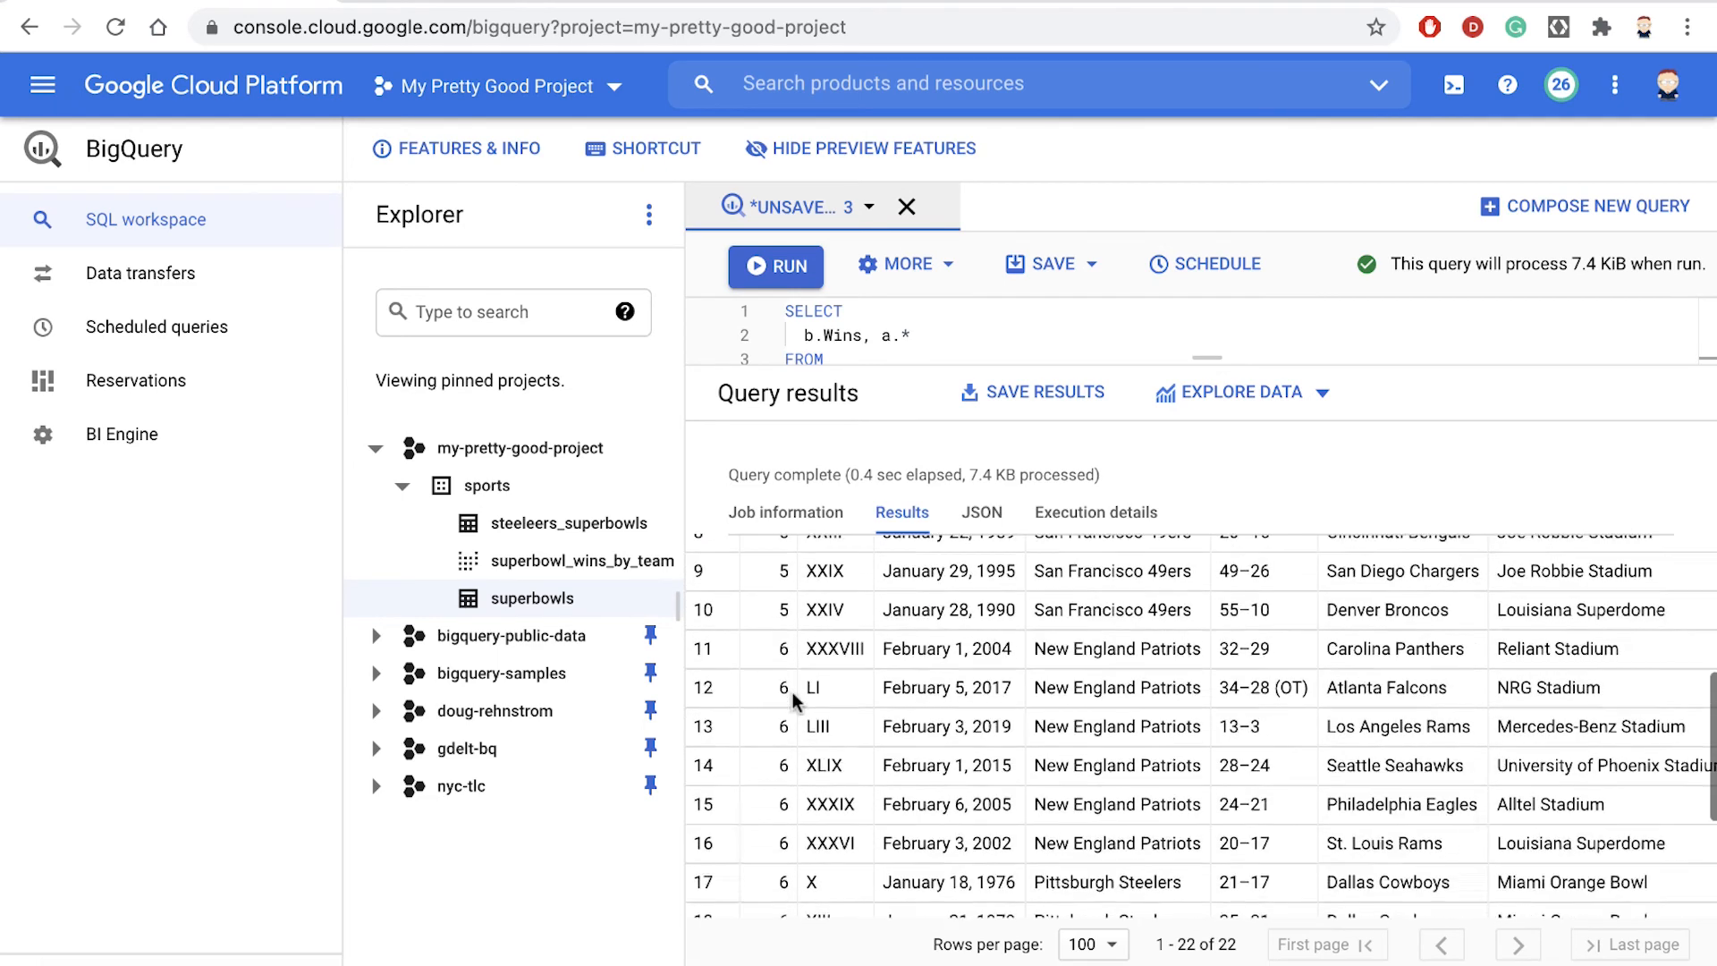
{"action": "scroll", "scroll_direction": "up", "scroll_amount": 3}
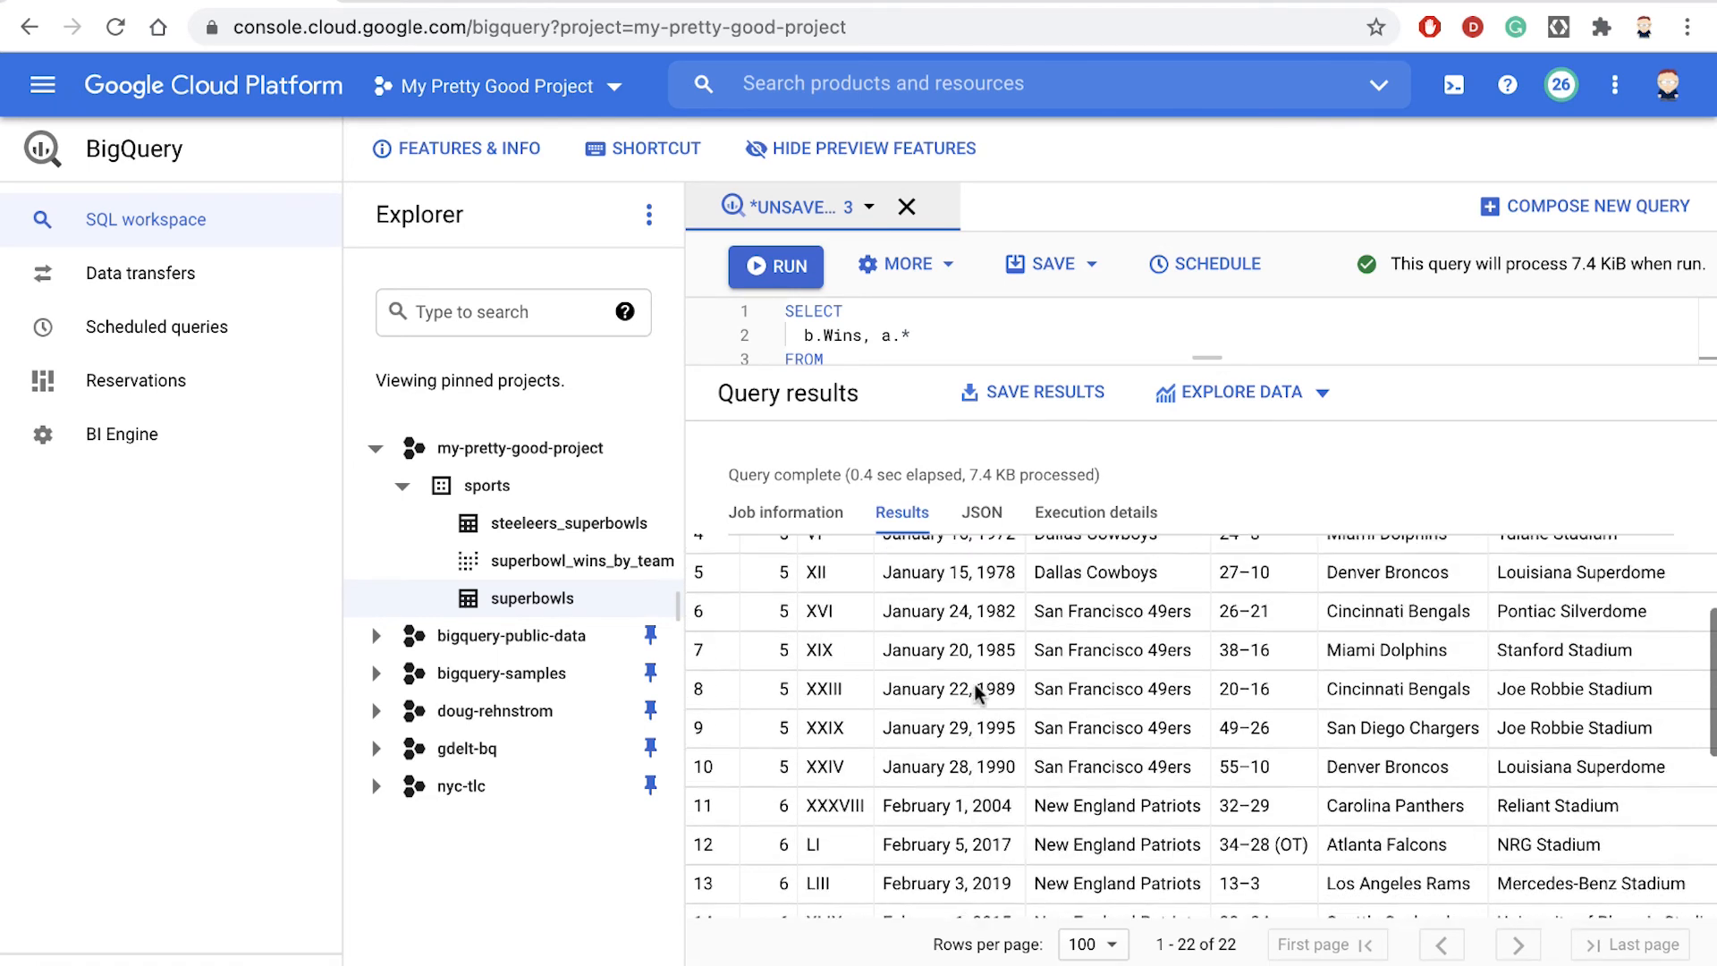
{"action": "scroll", "scroll_direction": "up", "scroll_amount": 3}
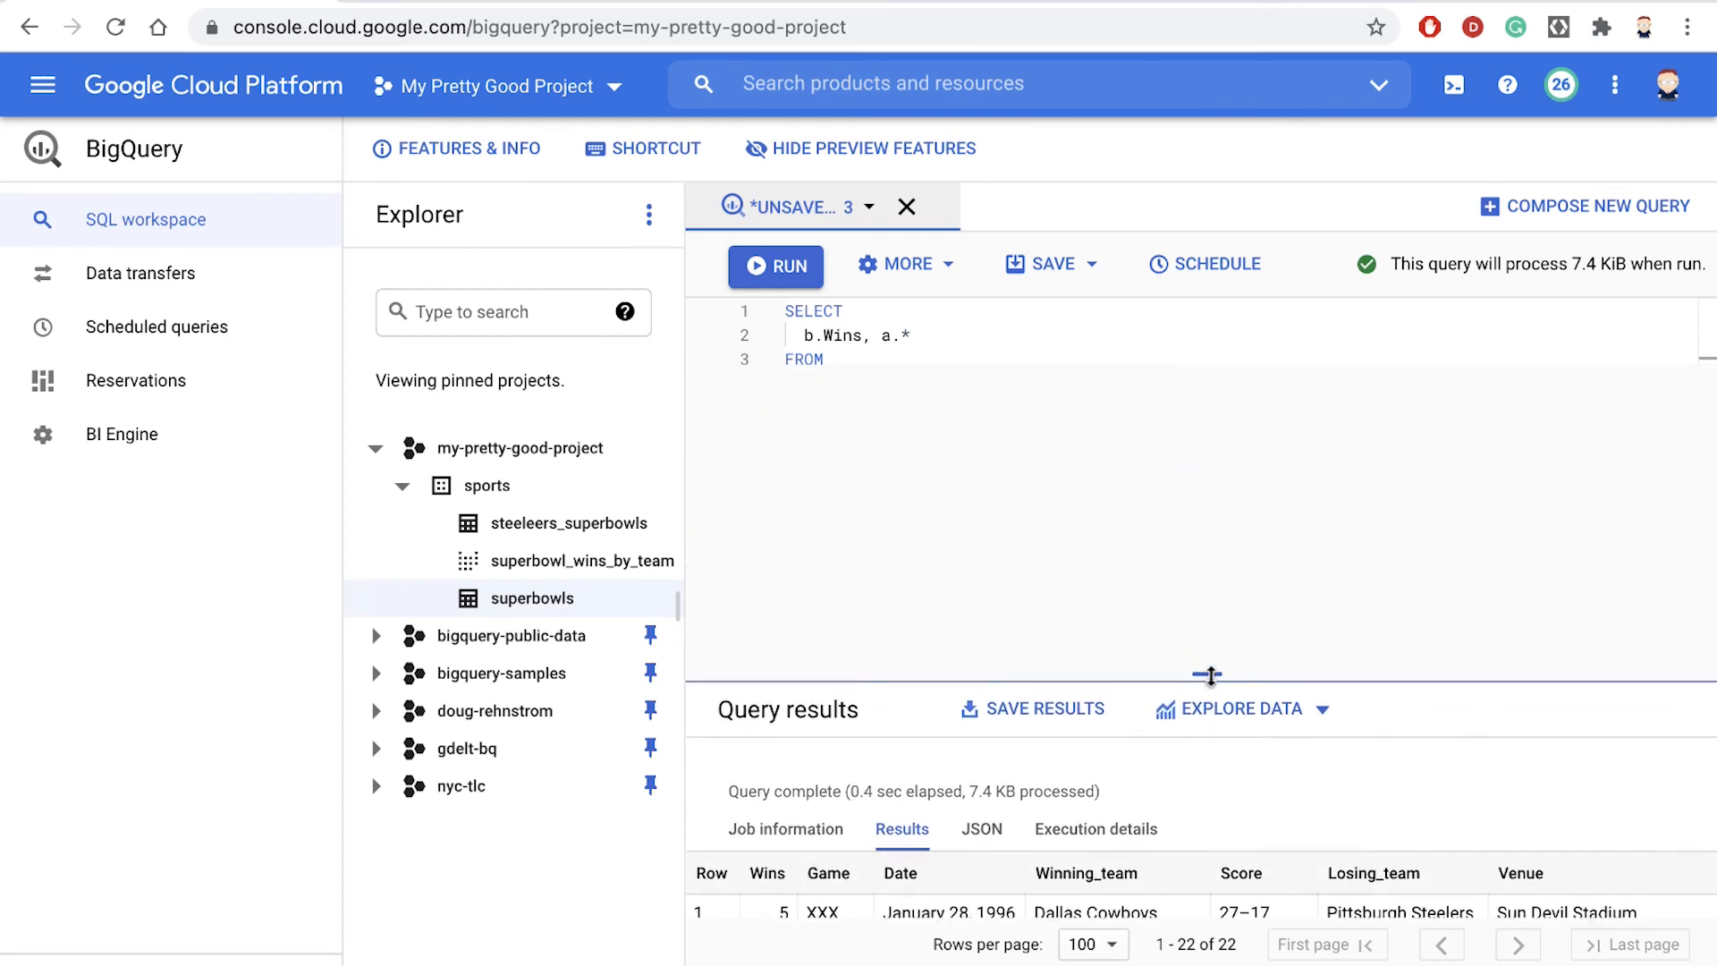
{"action": "type", "text": "`doug-rehnstrom.sports.superbowls` AS a"}
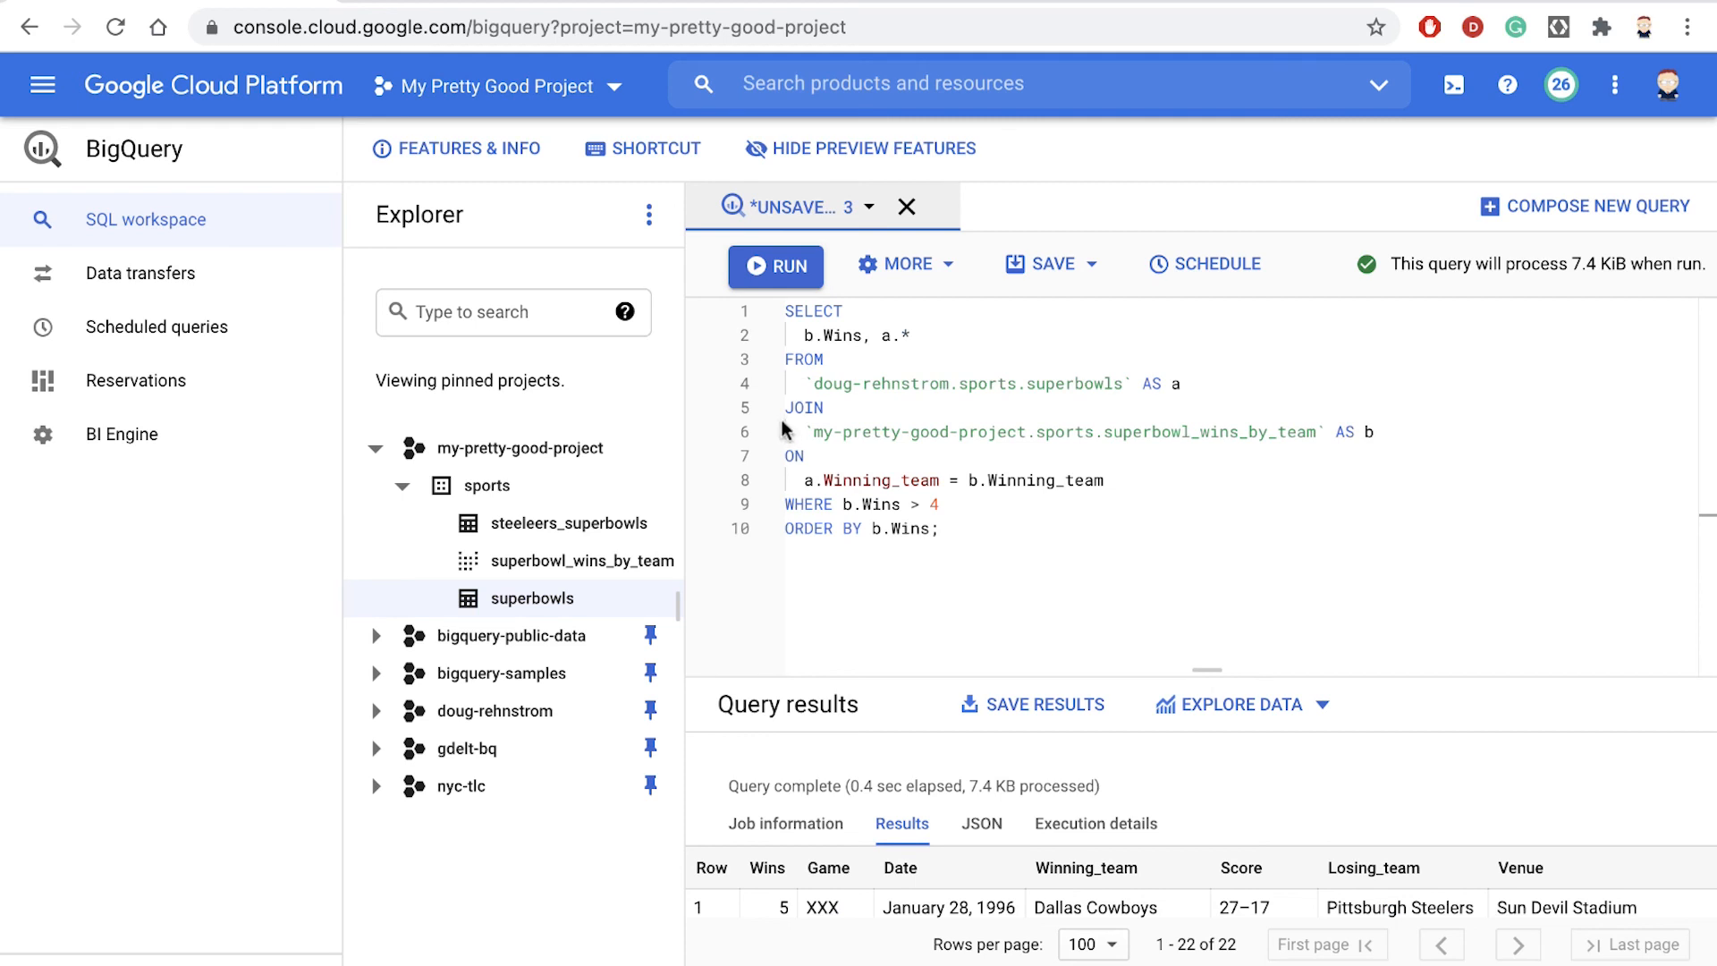